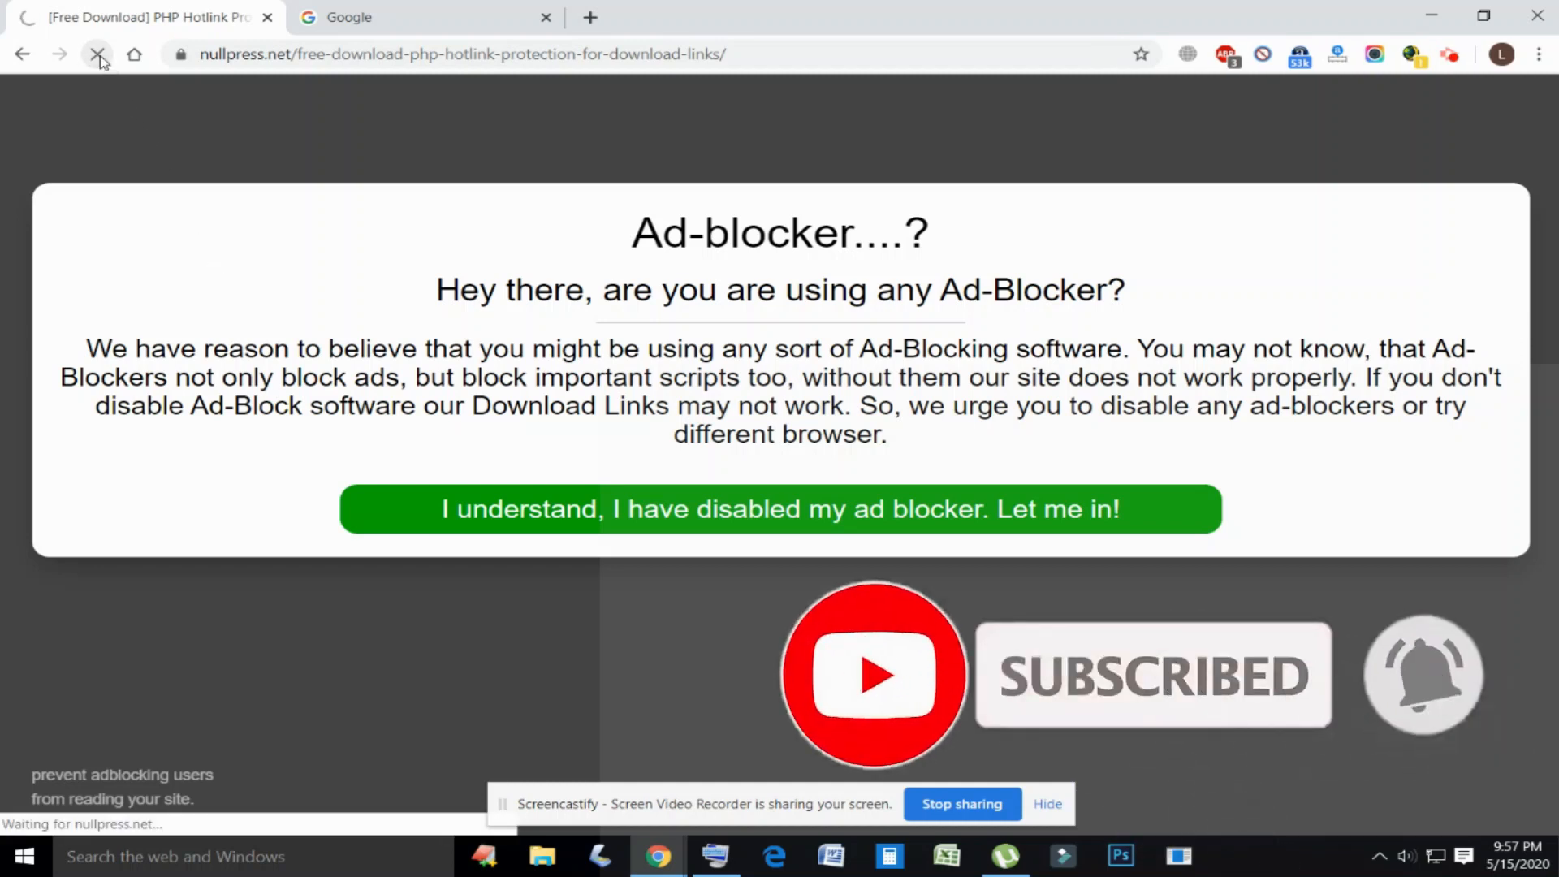
Step: Try stopping the NullPress download page from loading before the ad-blocker warning appears
{"action": "left_click", "coordinate": [96, 54]}
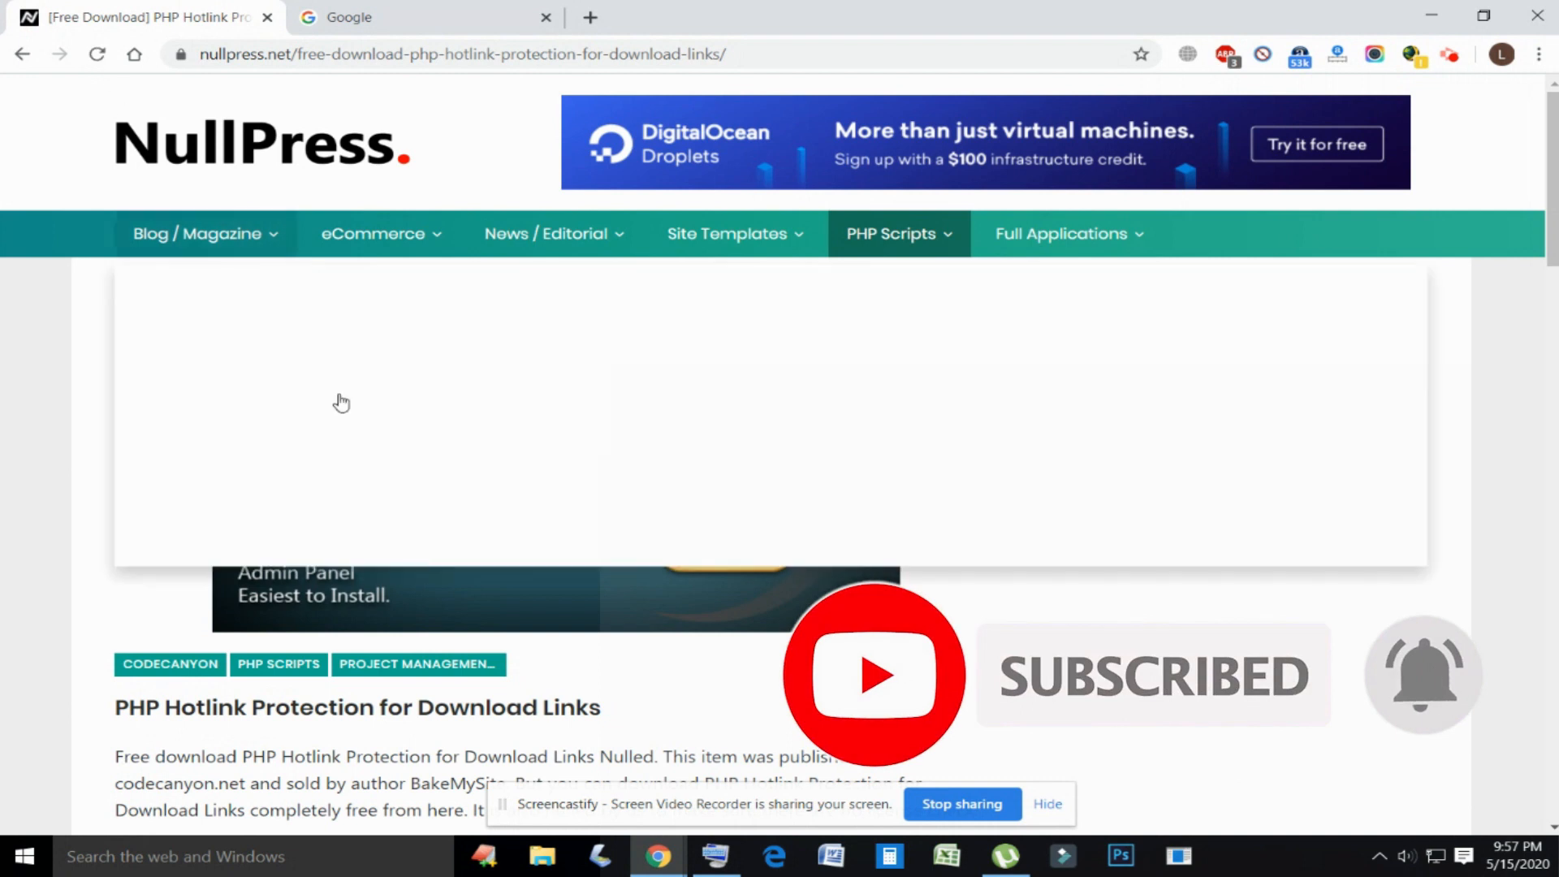
{"action": "scroll", "scroll_direction": "down", "scroll_amount": 3}
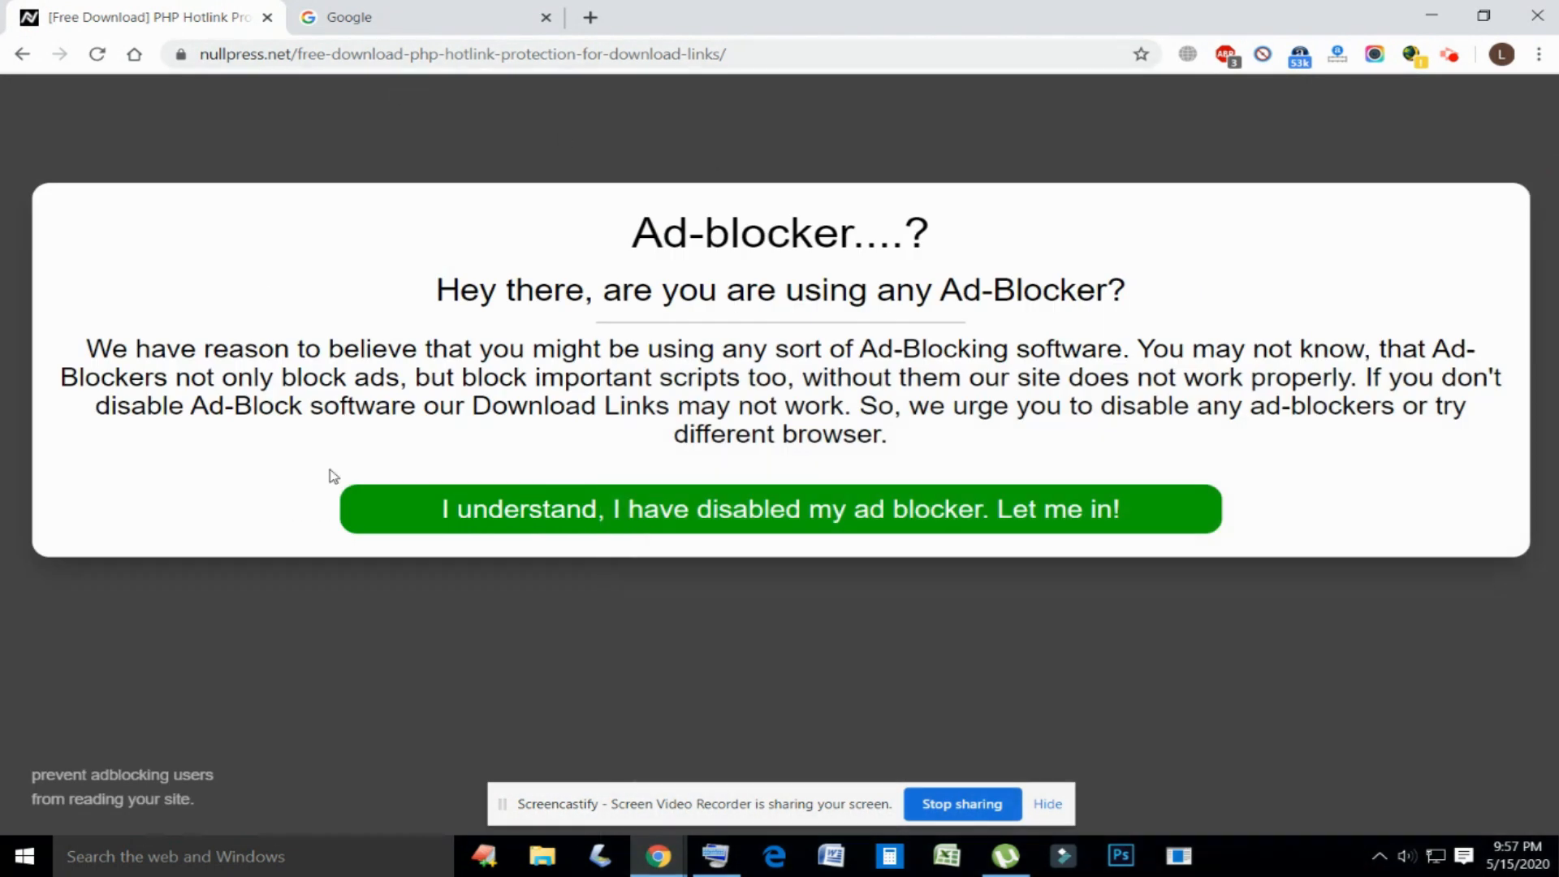
{"action": "left_click", "coordinate": [779, 508]}
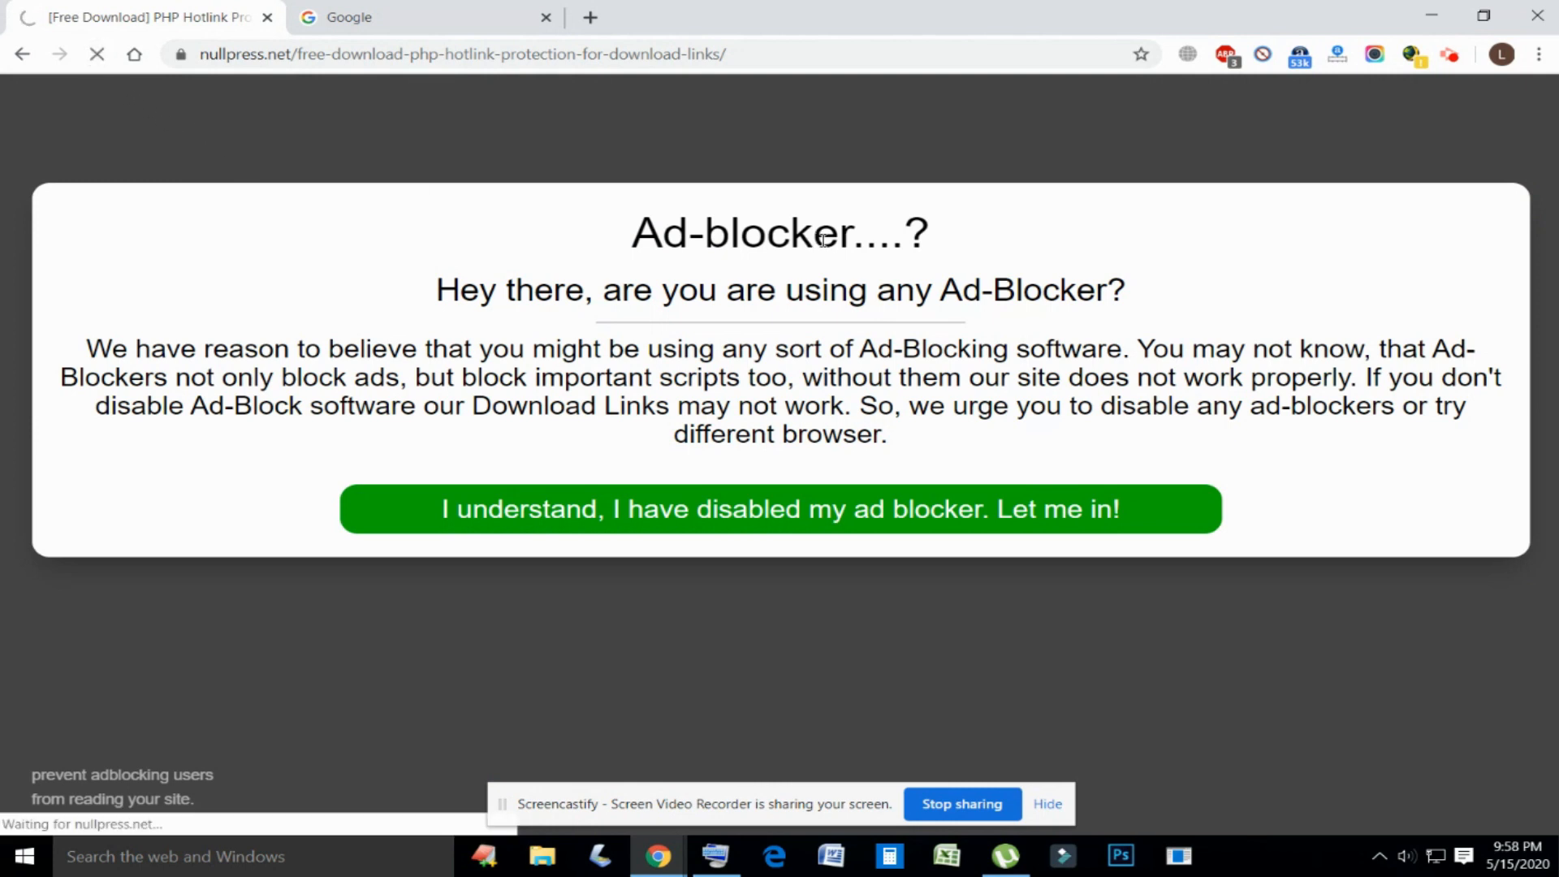
{"action": "left_click", "coordinate": [779, 508]}
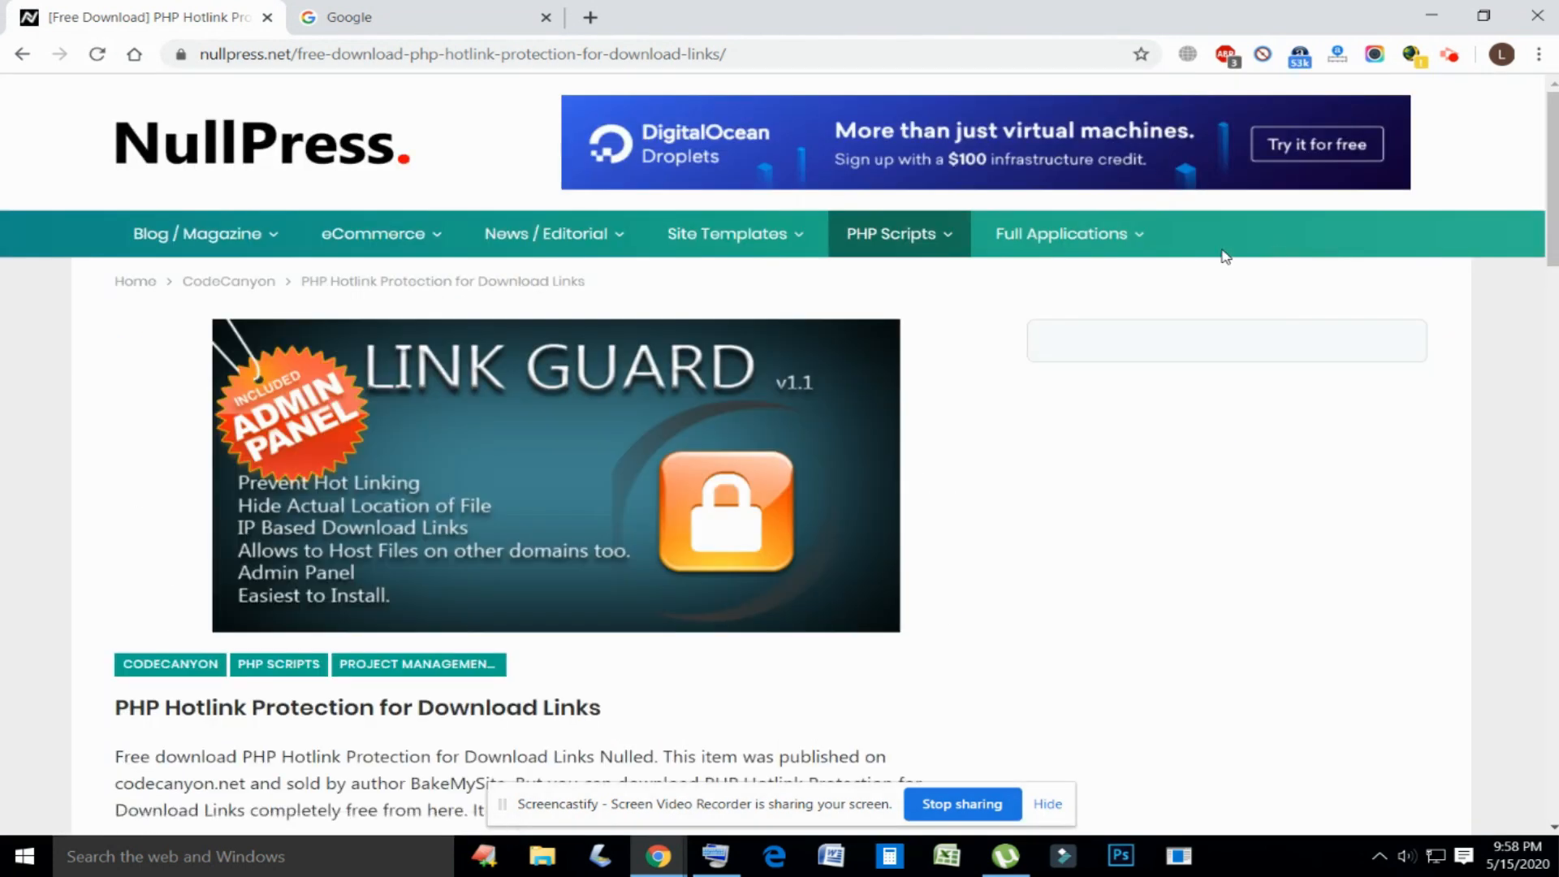
{"action": "scroll", "scroll_direction": "down", "scroll_amount": 3}
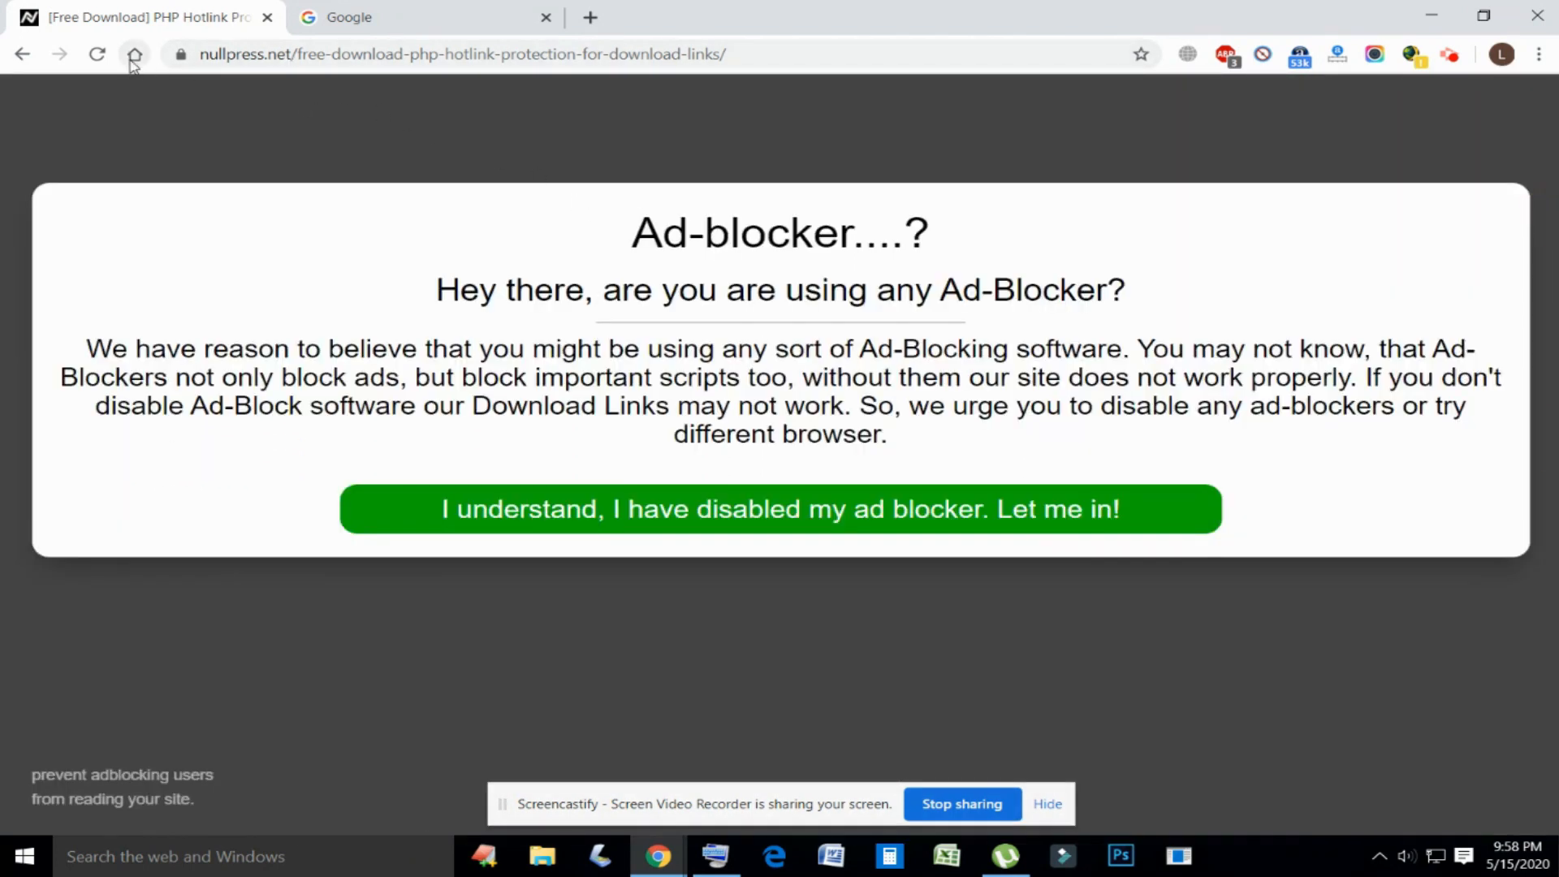
Step: Search Google for 'uBlock Origin'
{"action": "left_click", "coordinate": [417, 17]}
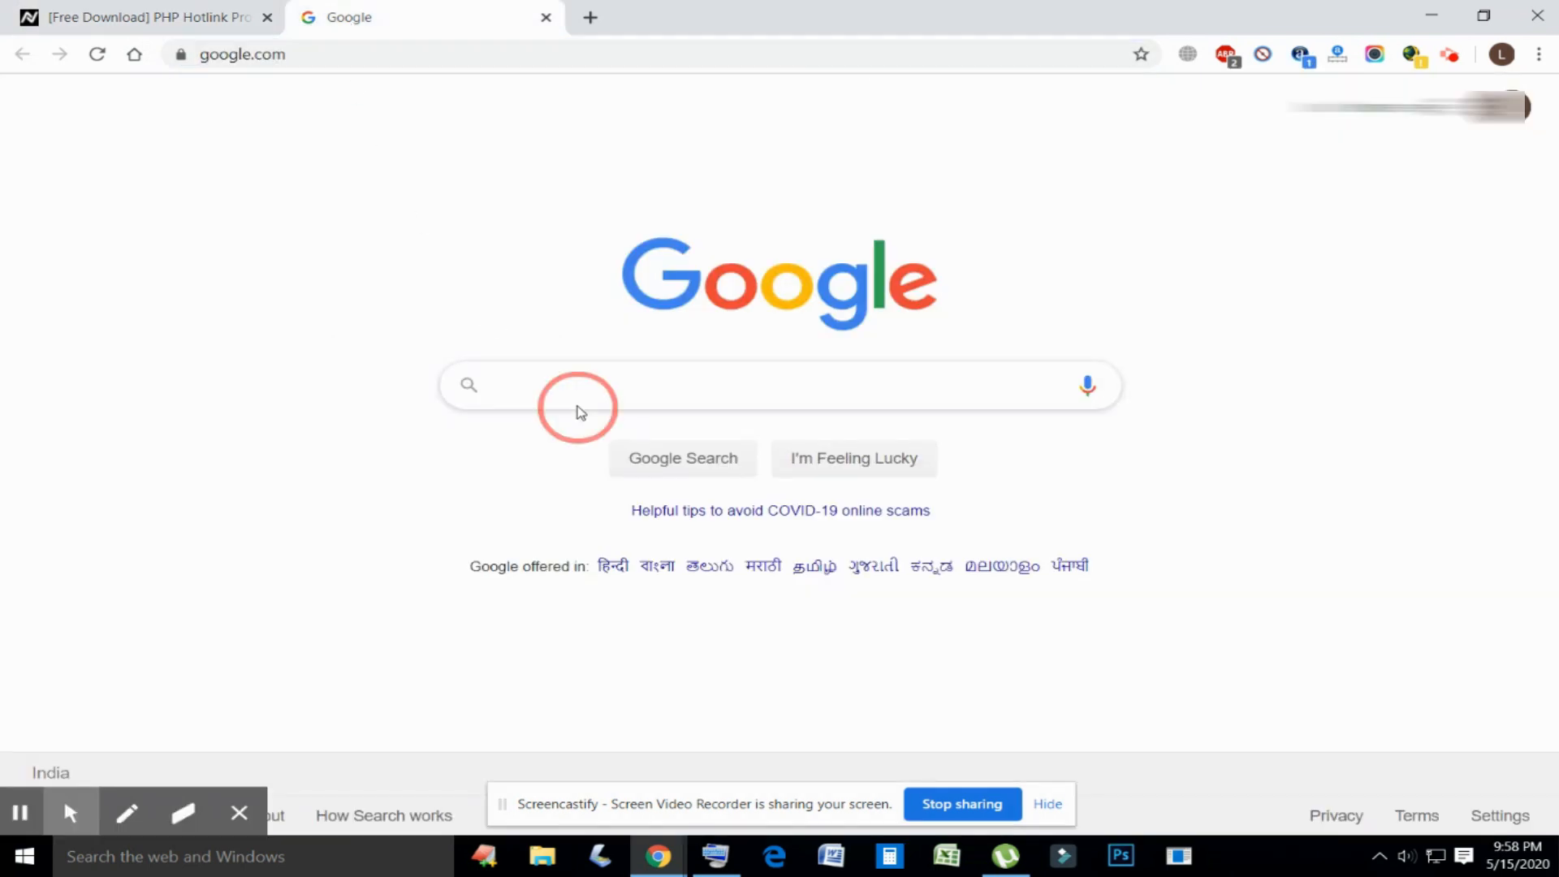
{"action": "type", "text": "uBlock Origin"}
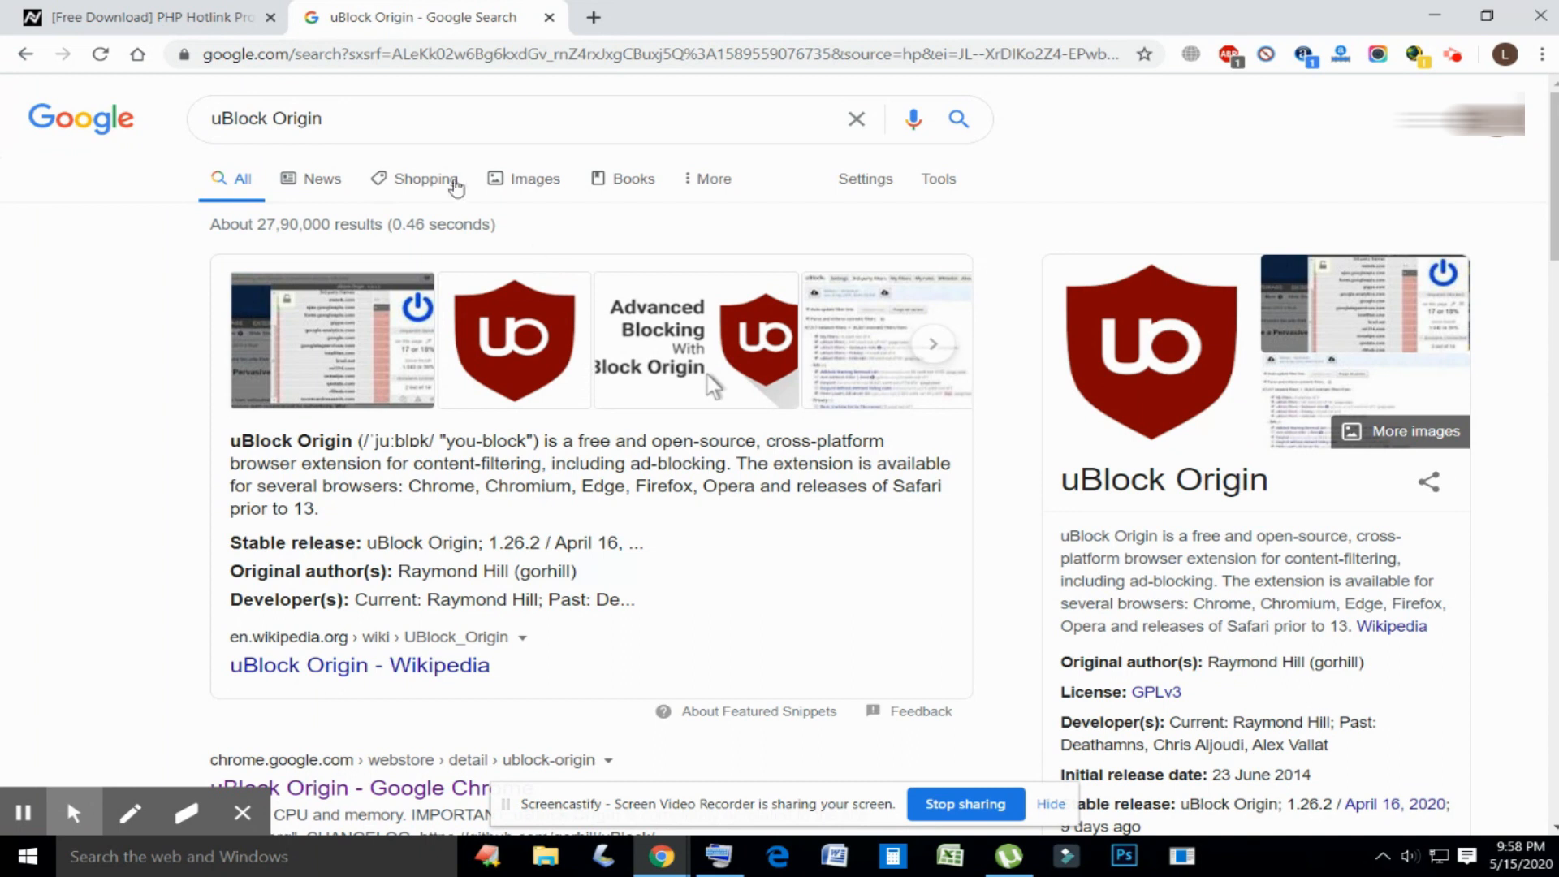
{"action": "left_click", "coordinate": [398, 119]}
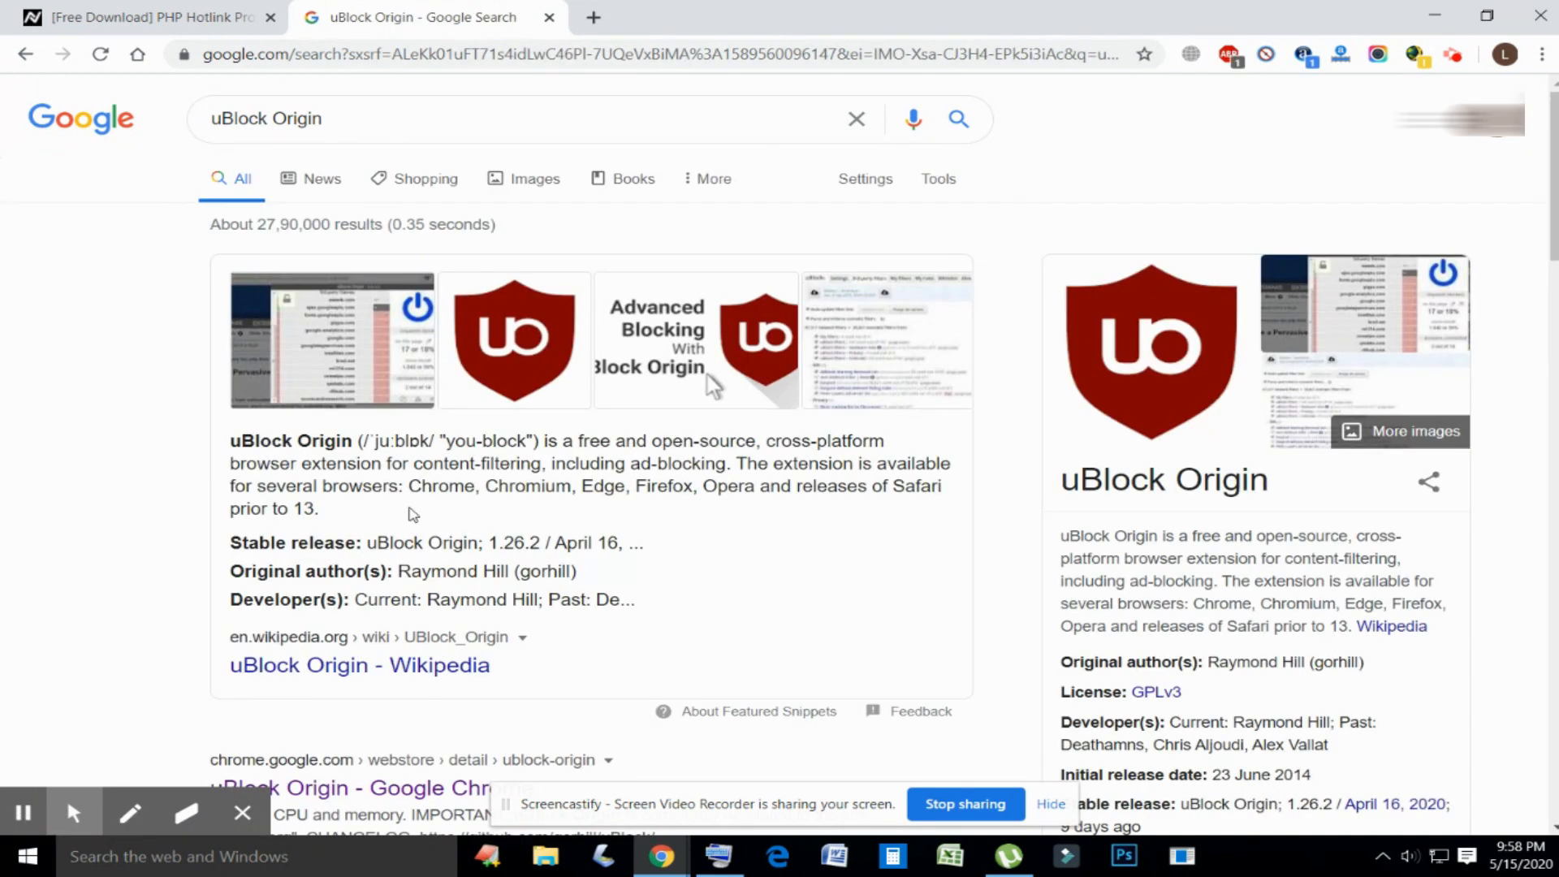
{"action": "mouse_move", "coordinate": [345, 766]}
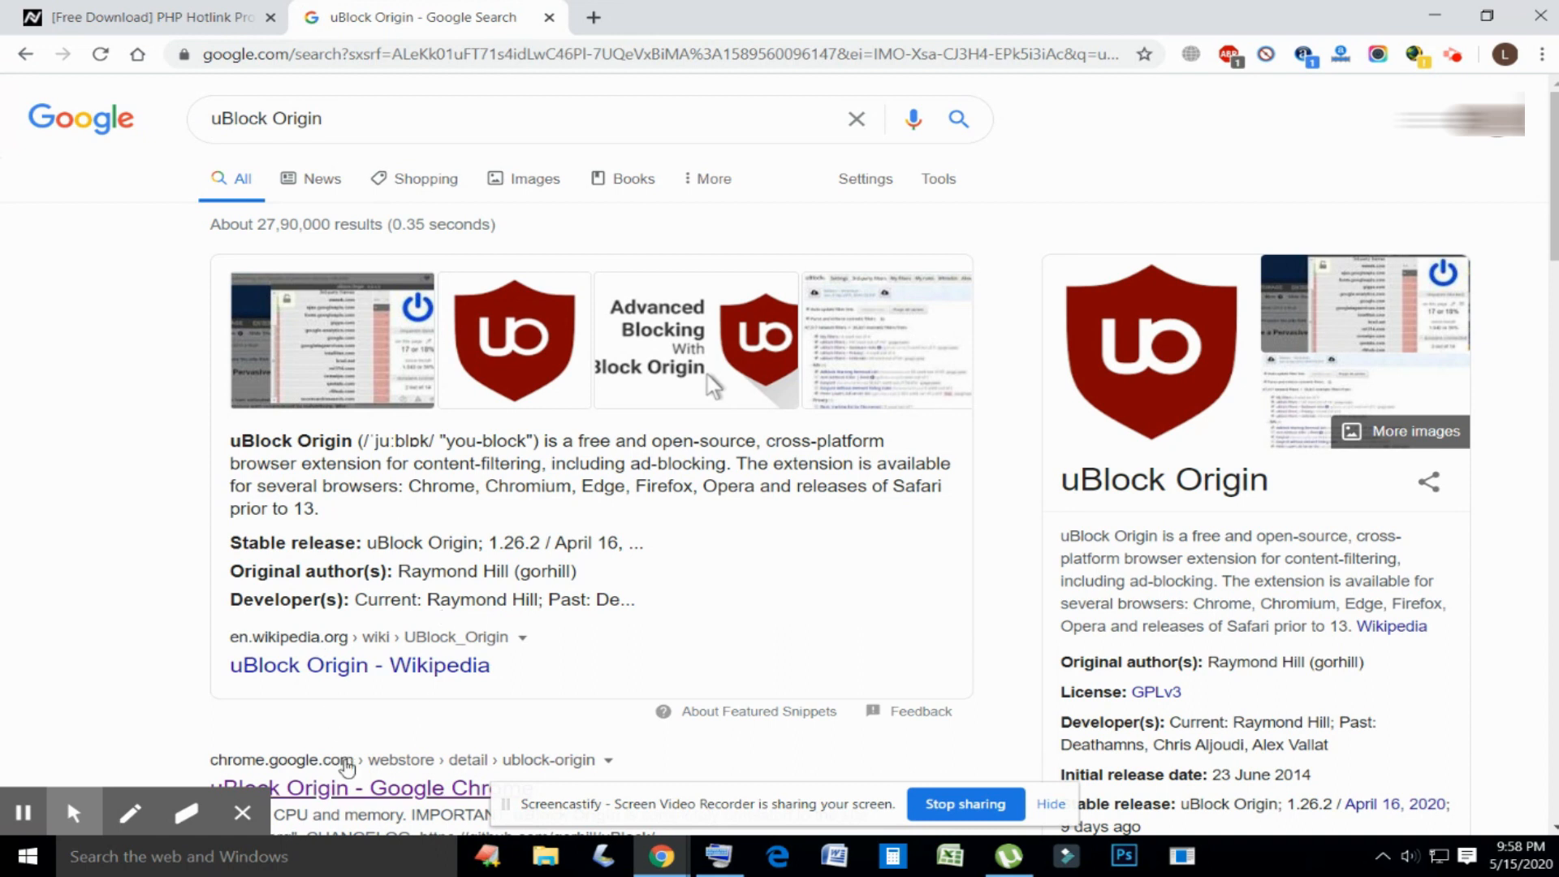
Step: Add the uBlock Origin extension to Chrome from its Chrome Web Store listing
{"action": "left_click", "coordinate": [348, 787]}
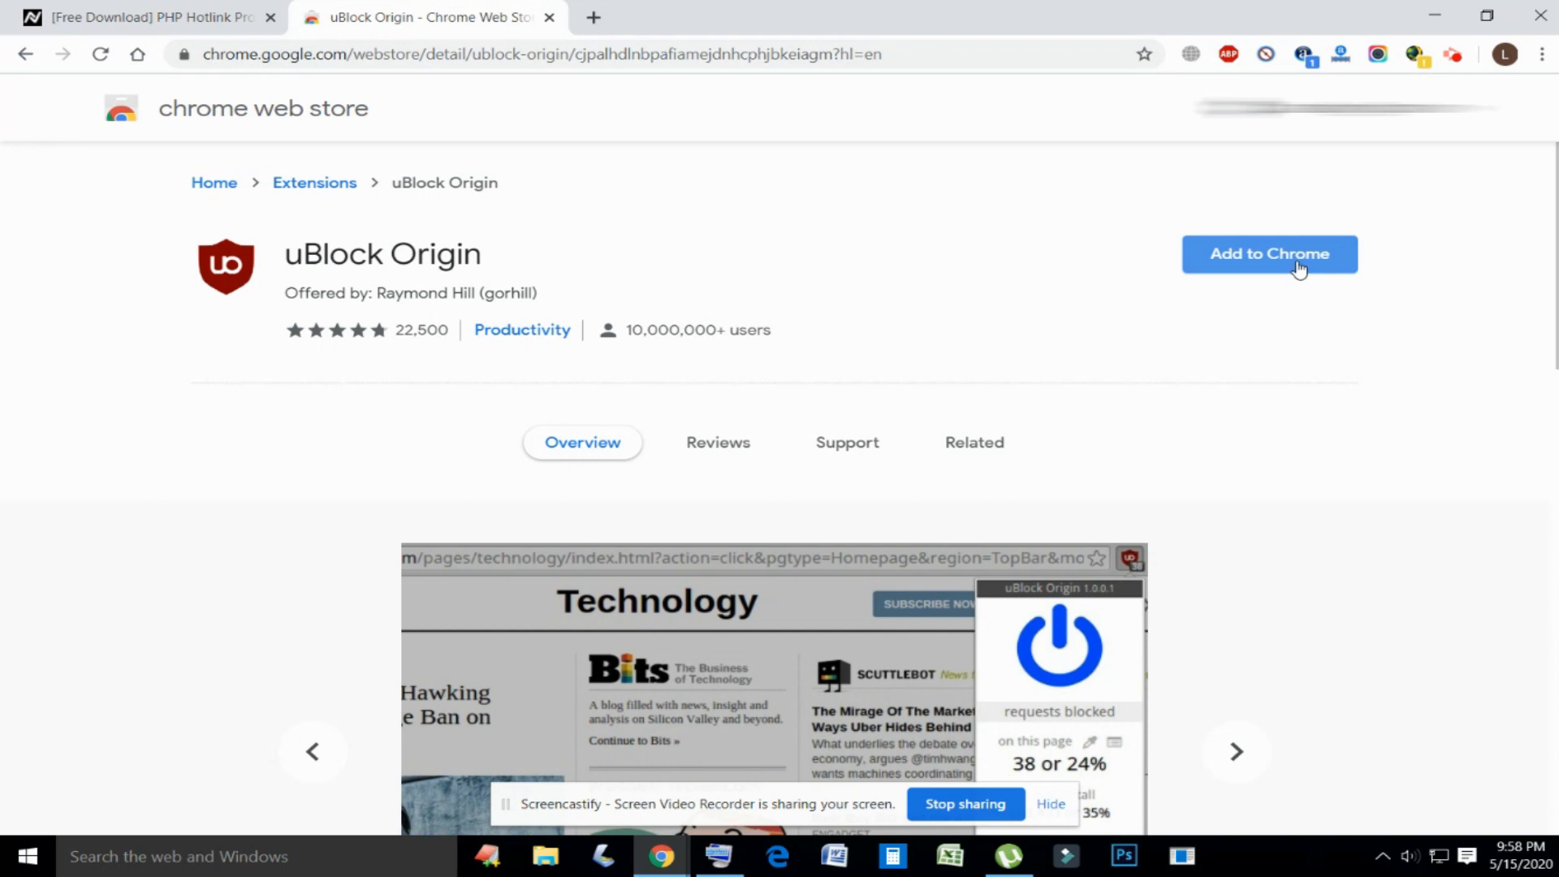
{"action": "left_click", "coordinate": [1268, 254]}
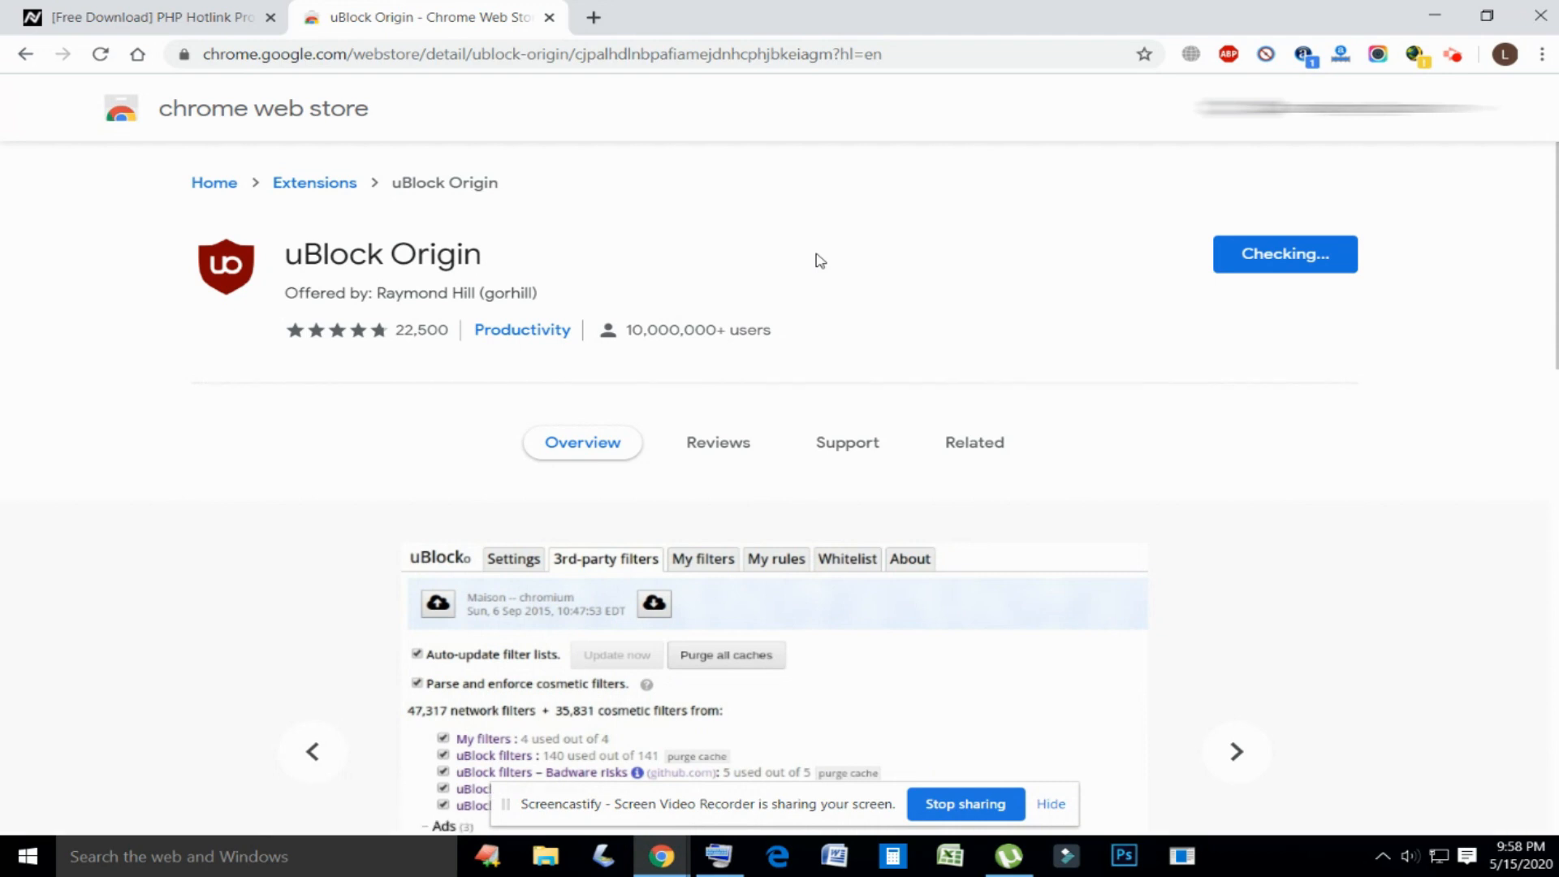
{"action": "left_click", "coordinate": [1284, 253]}
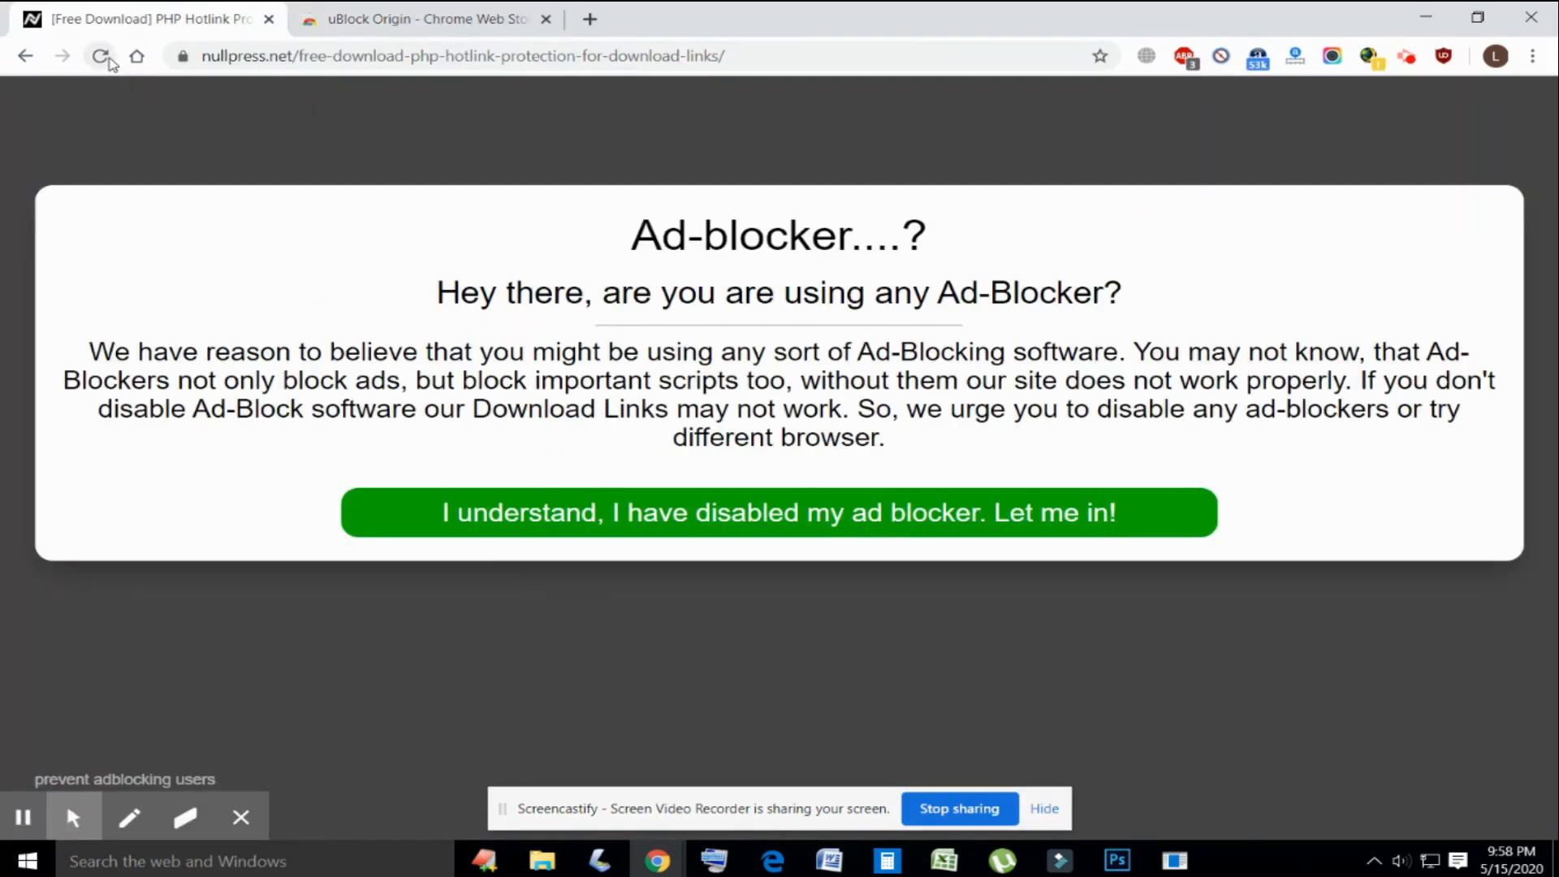
{"action": "left_click", "coordinate": [100, 56]}
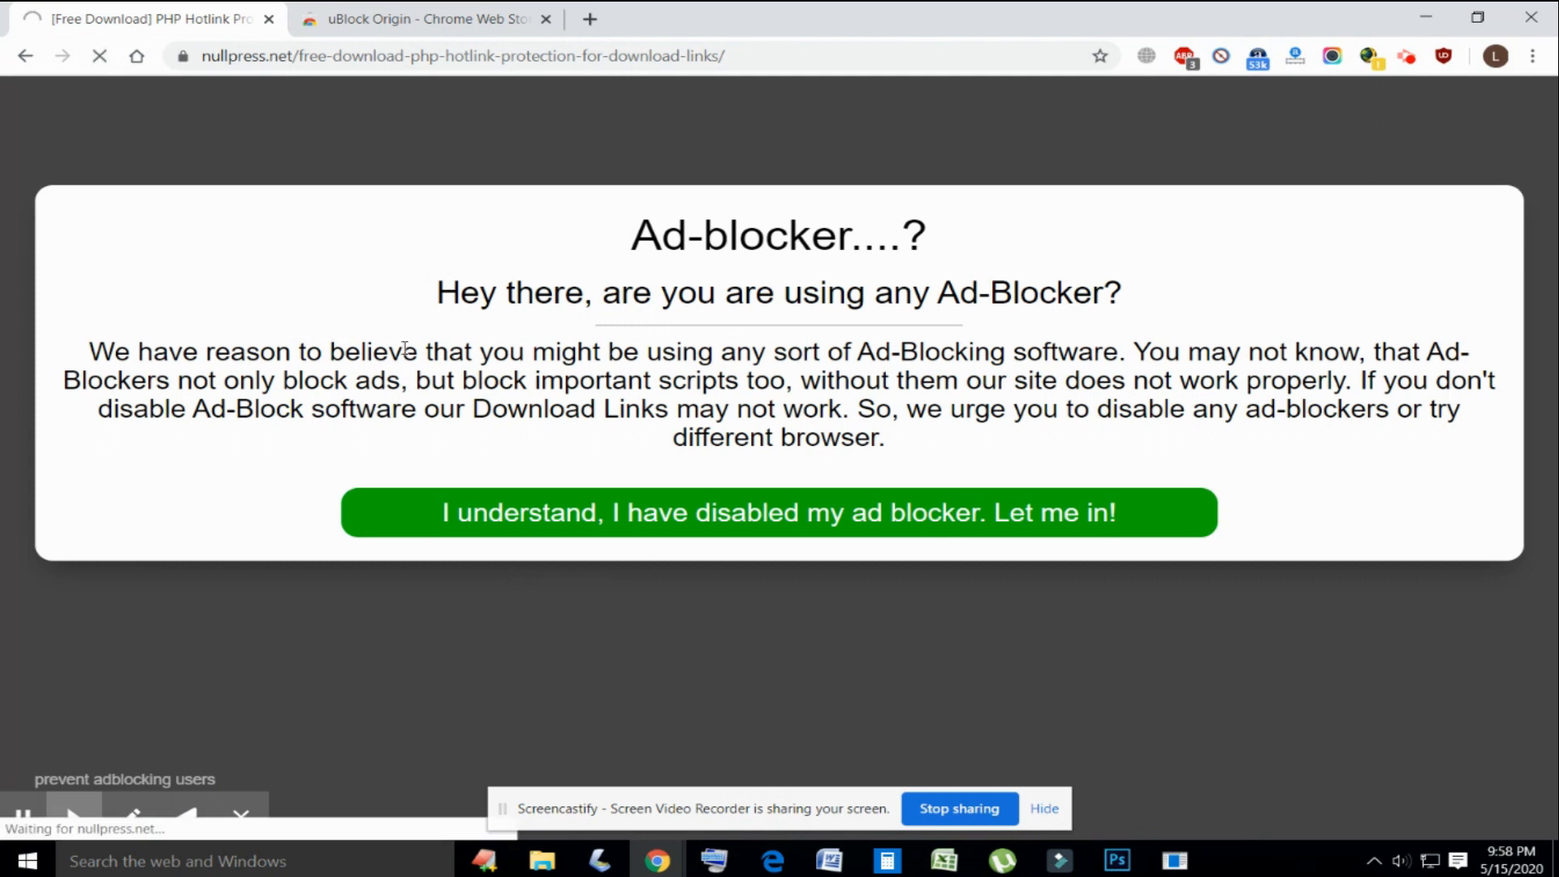
{"action": "left_click", "coordinate": [778, 512]}
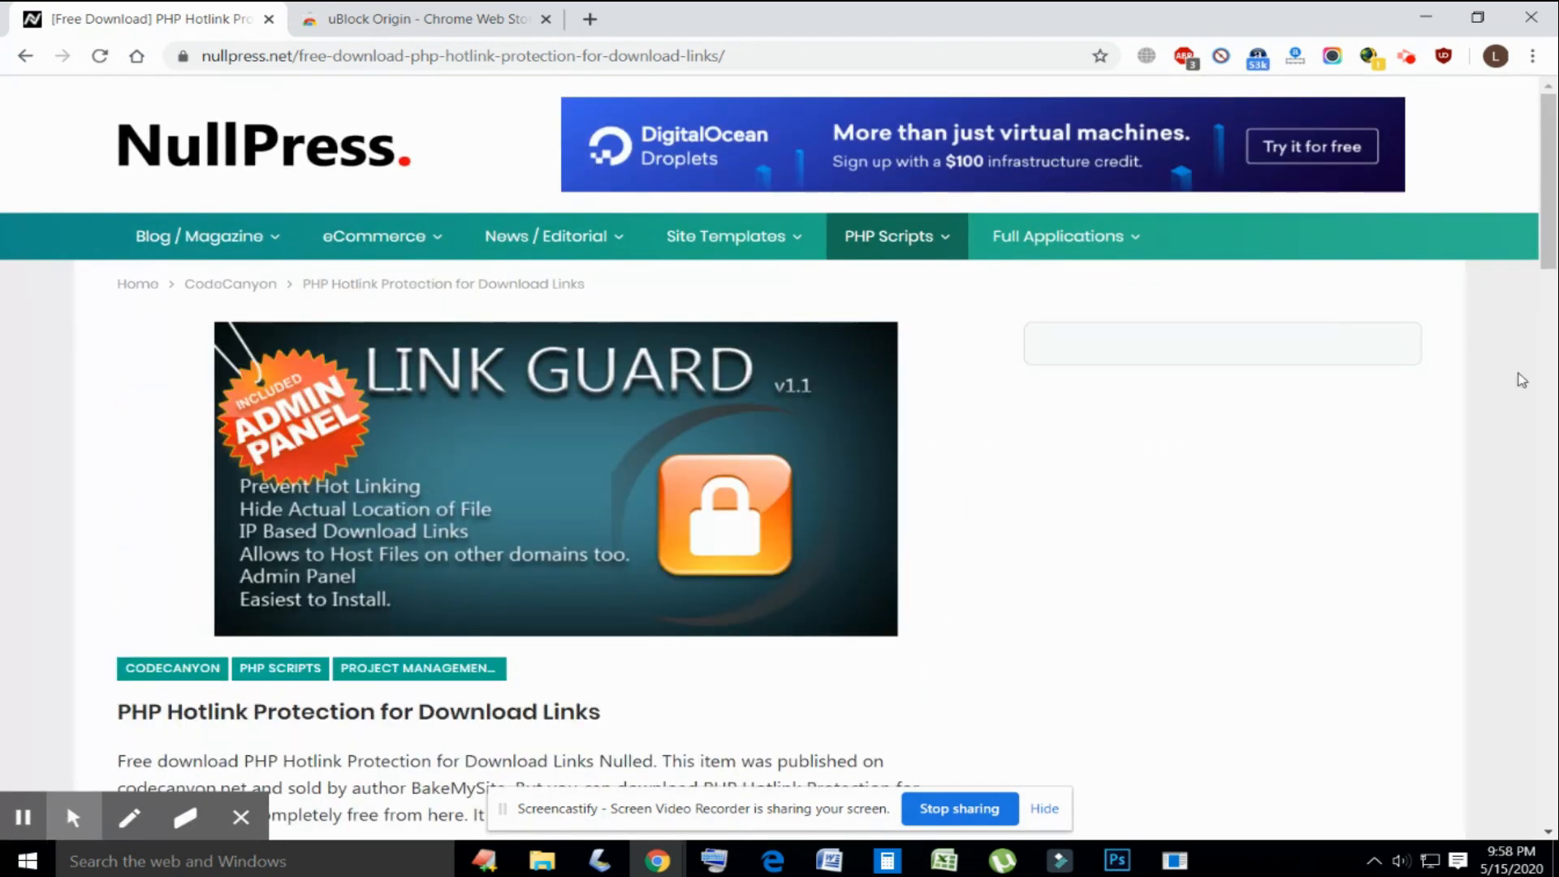
{"action": "scroll", "scroll_direction": "down", "scroll_amount": 3}
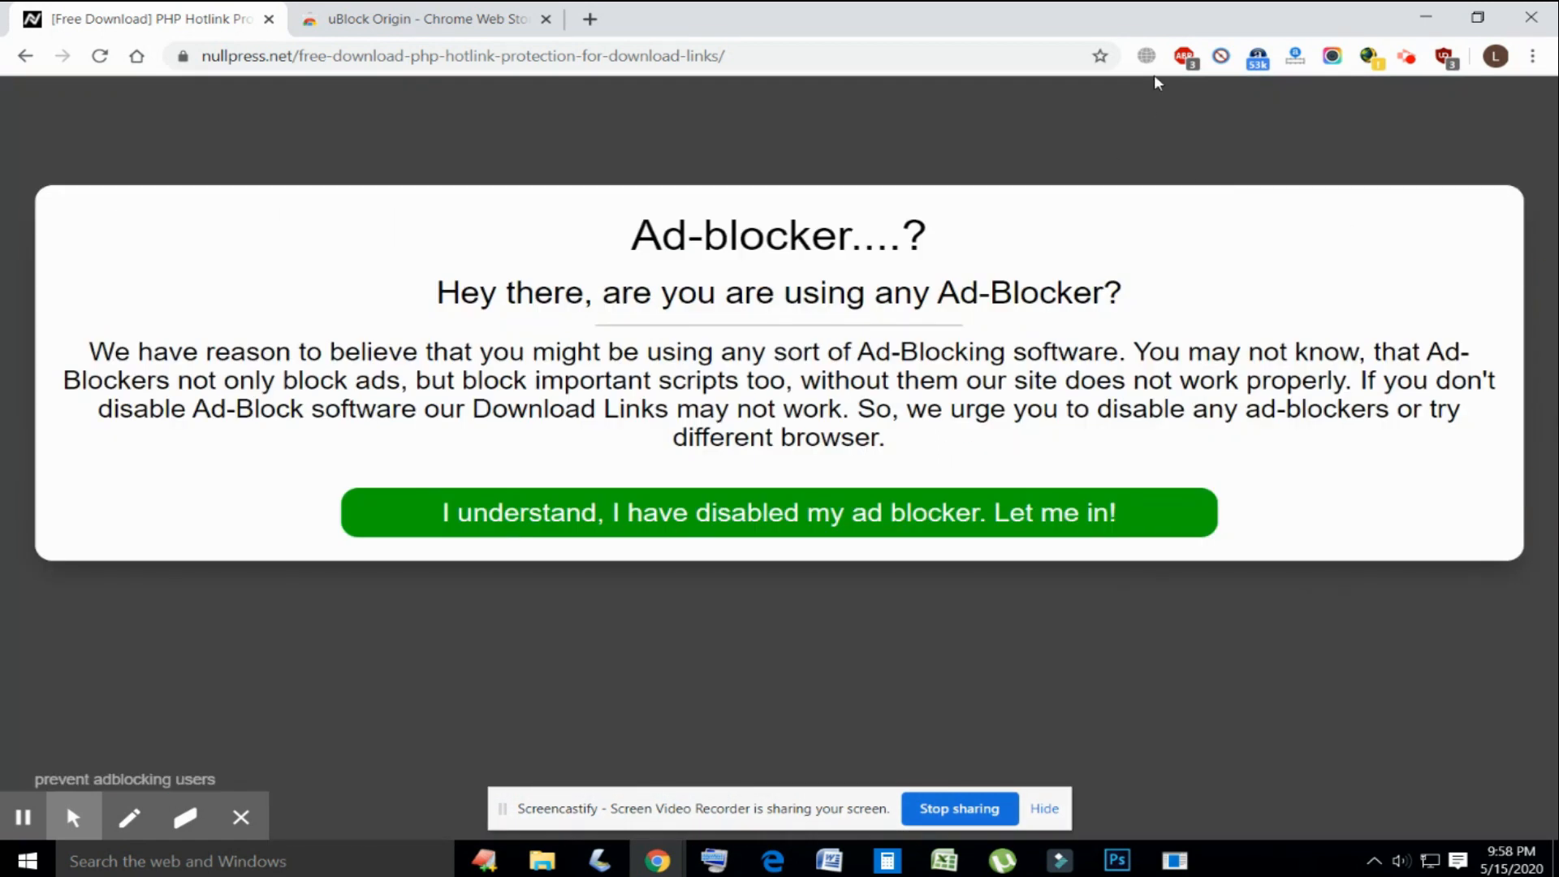
{"action": "mouse_move", "coordinate": [526, 10]}
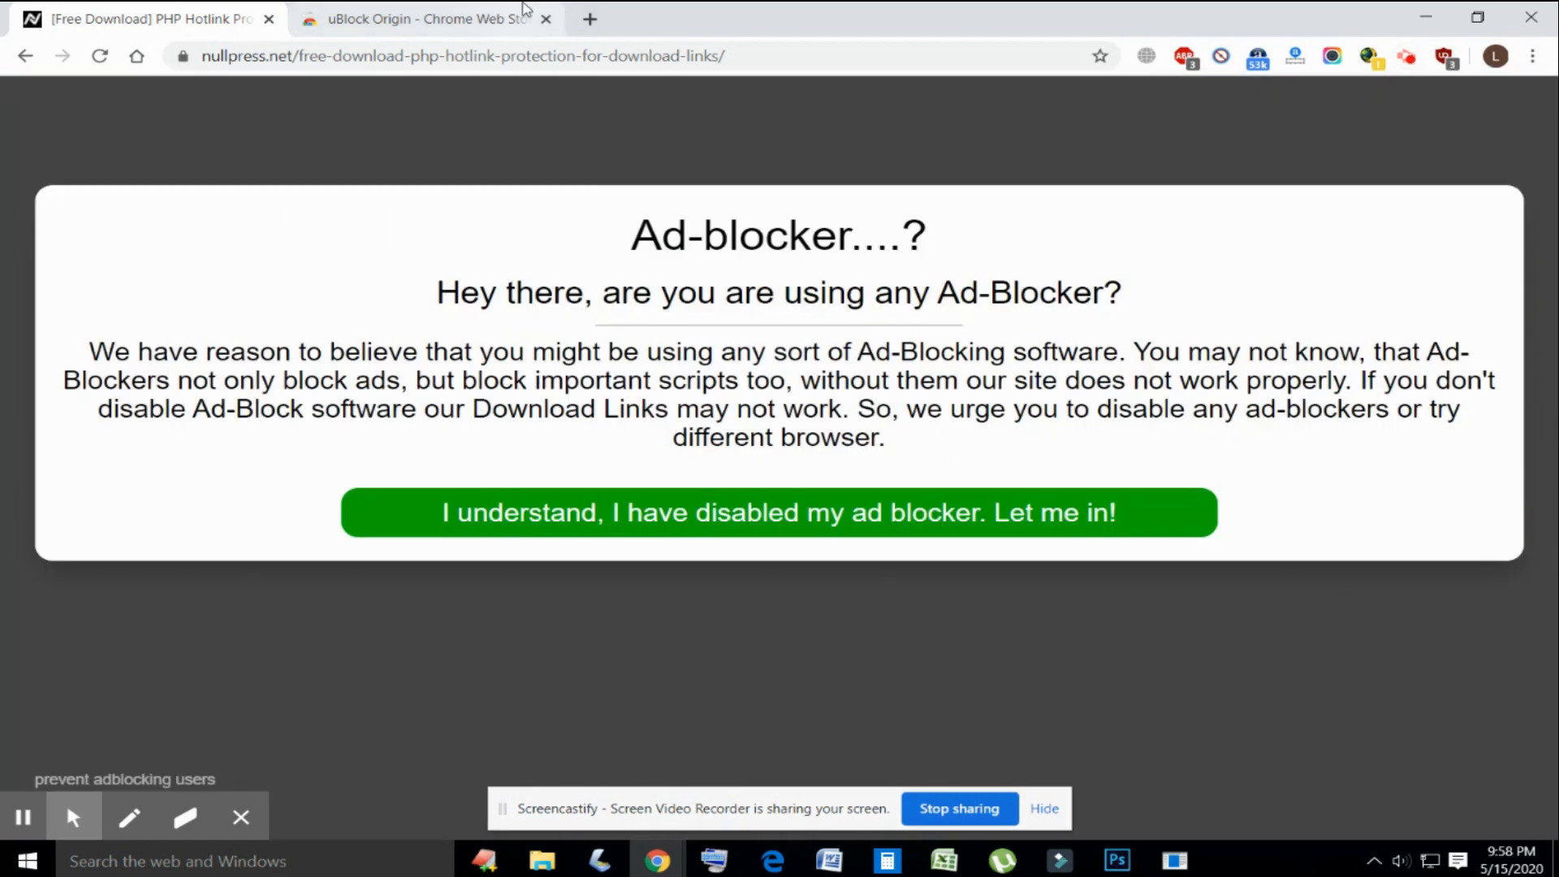
Step: Disable JavaScript for the NullPress site in uBlock Origin and reload the download page
{"action": "left_click", "coordinate": [1444, 56]}
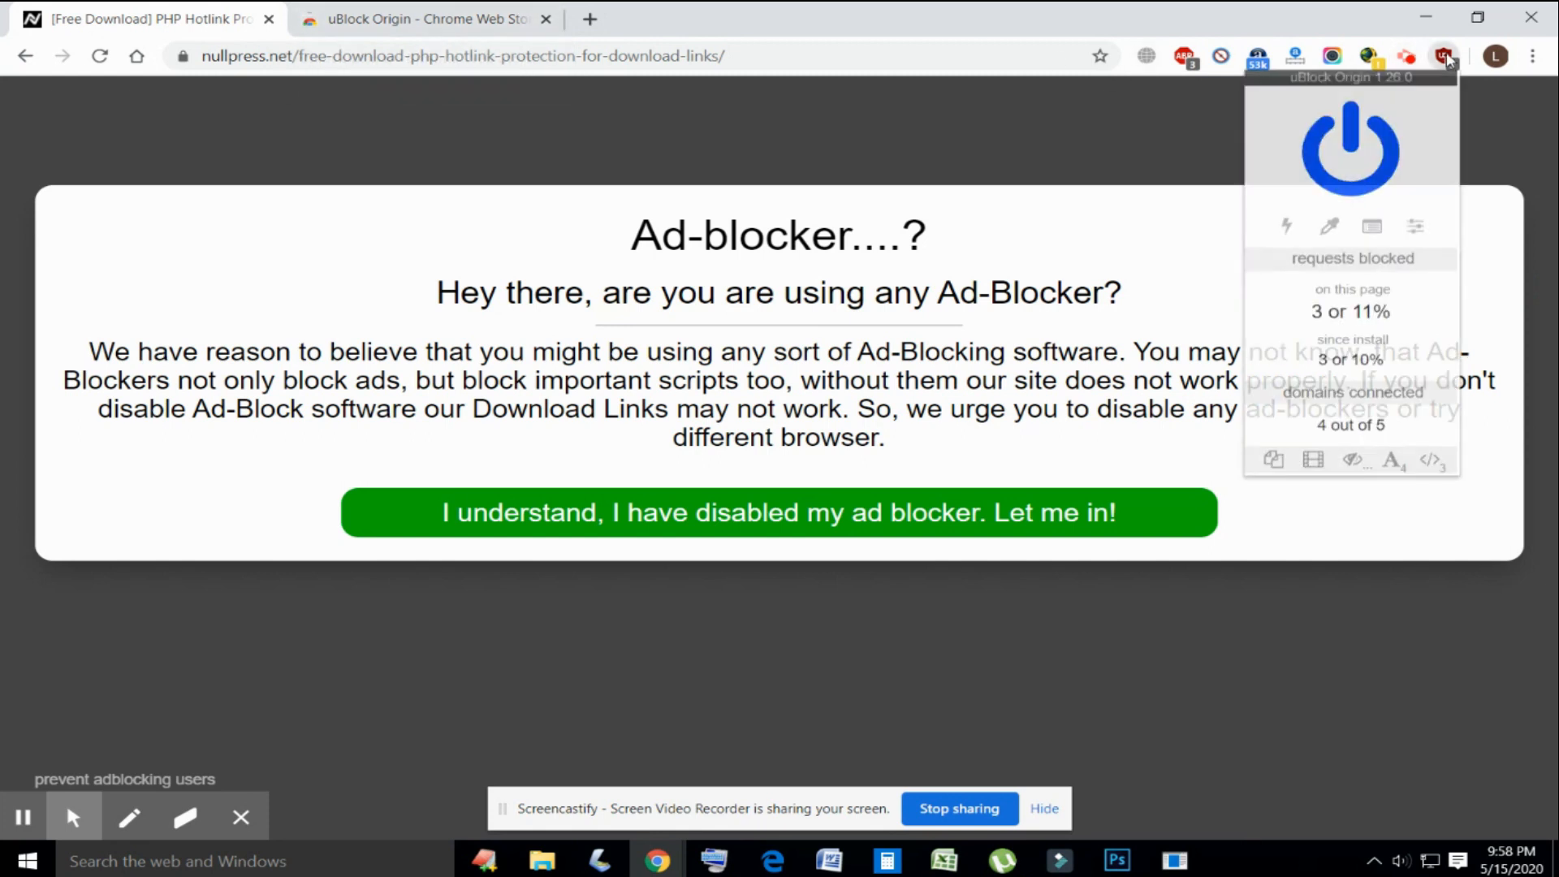
{"action": "mouse_move", "coordinate": [1430, 460]}
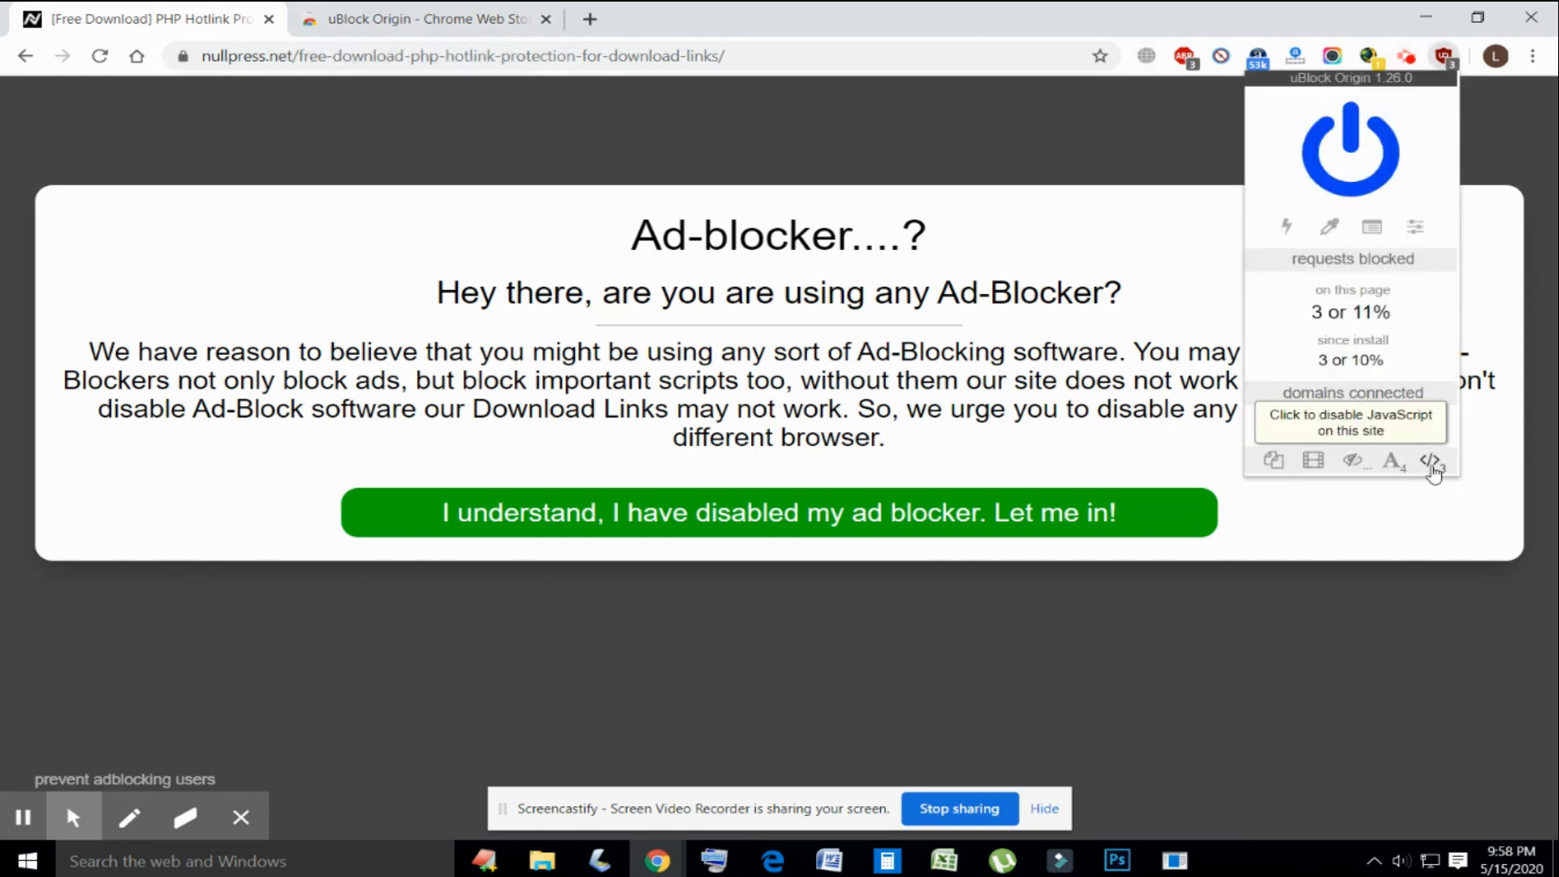
{"action": "left_click", "coordinate": [1430, 460]}
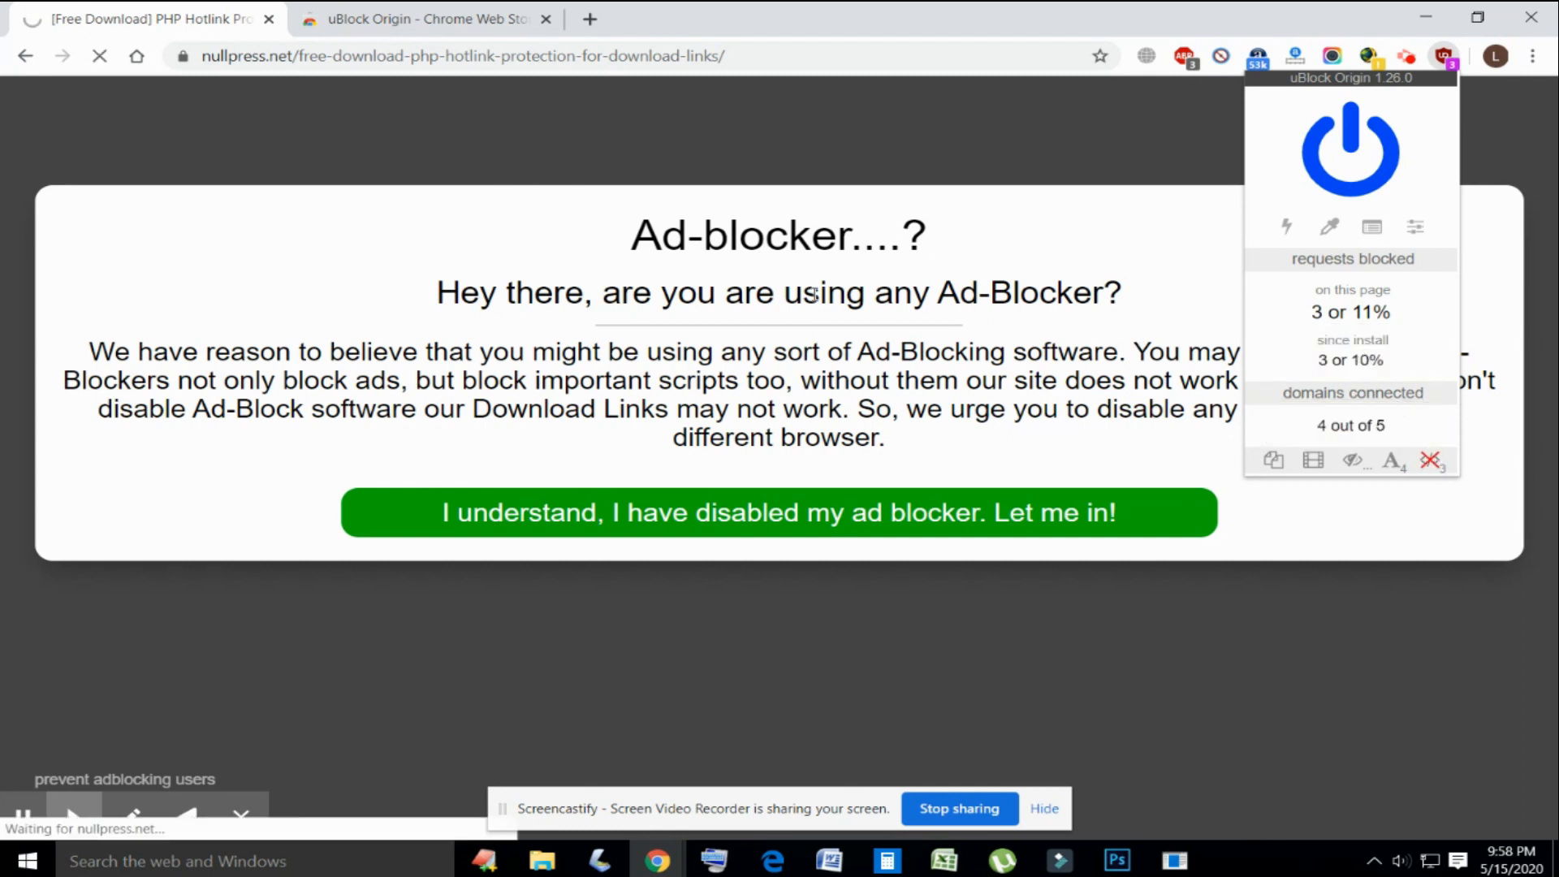
{"action": "left_click", "coordinate": [778, 513]}
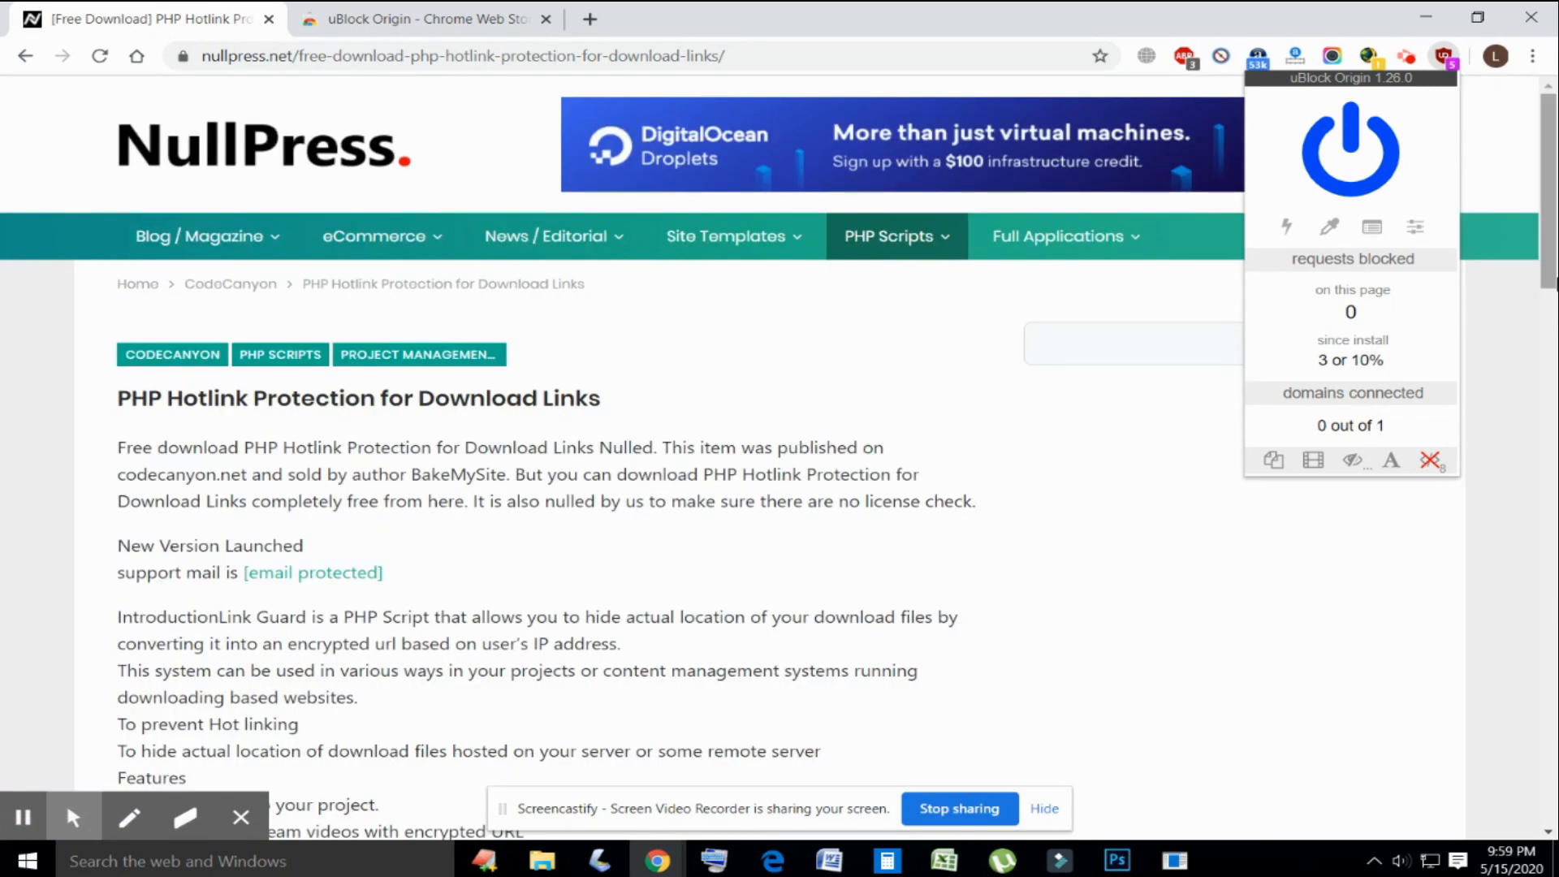
{"action": "scroll", "scroll_direction": "down", "scroll_amount": 3}
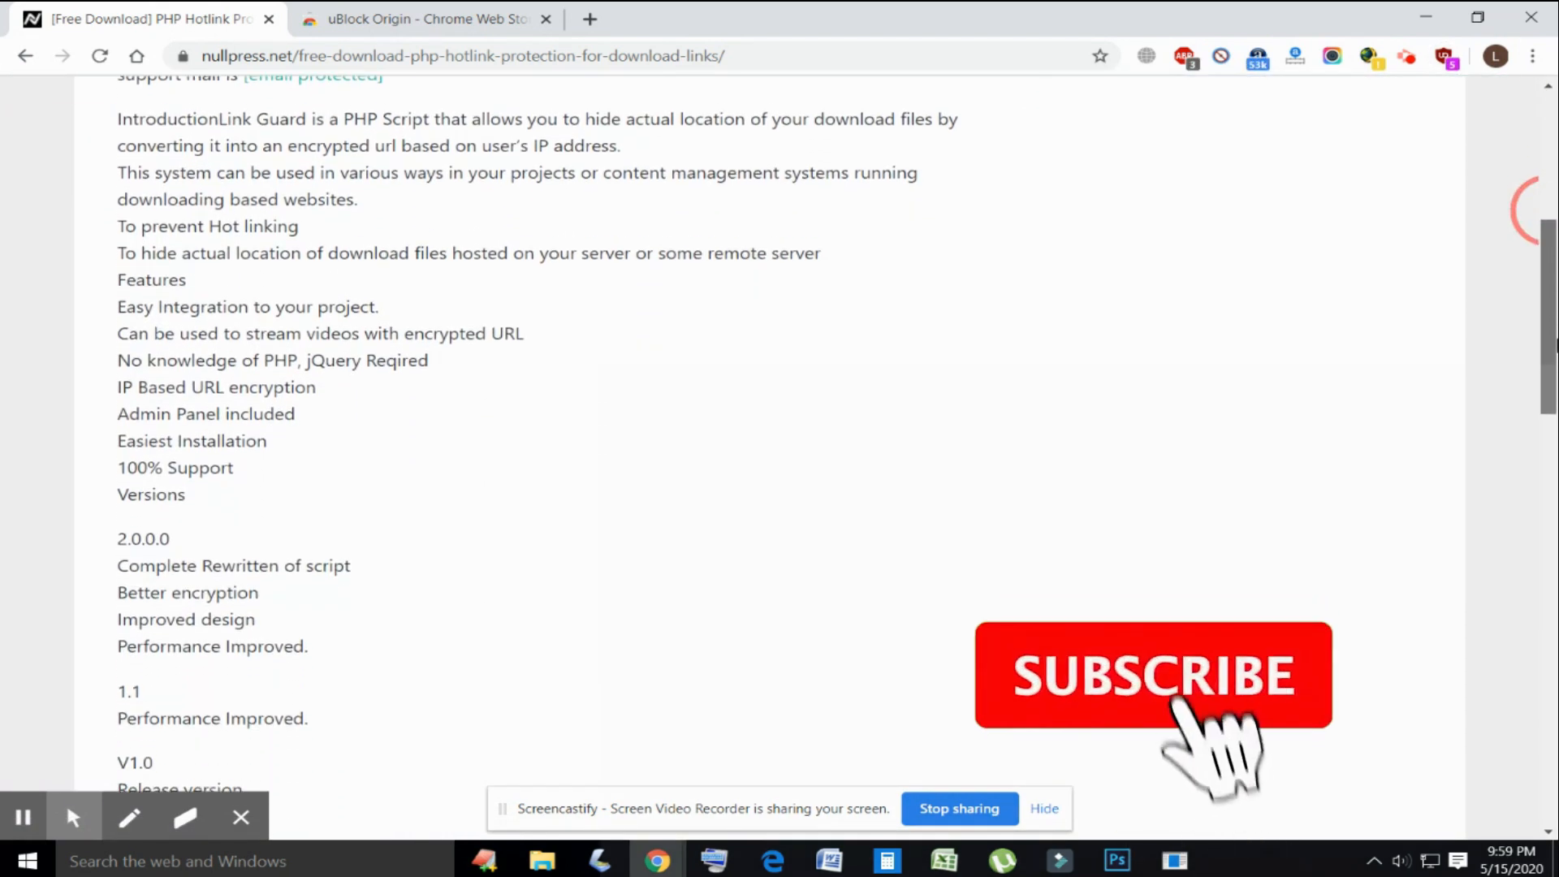
{"action": "scroll", "scroll_direction": "down", "scroll_amount": 3}
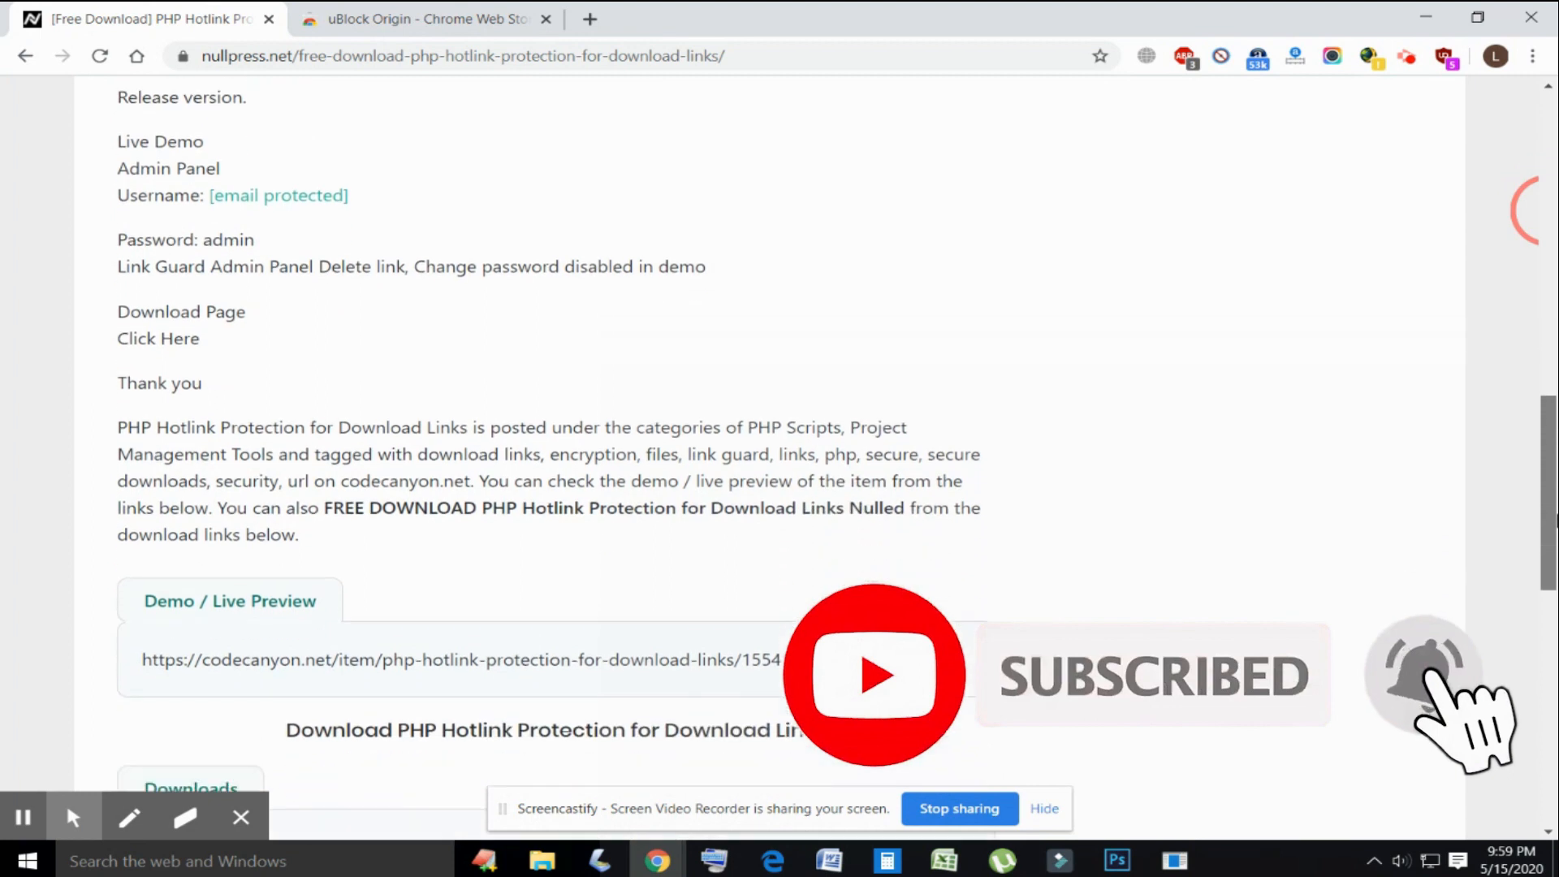
{"action": "scroll", "scroll_direction": "down", "scroll_amount": 3}
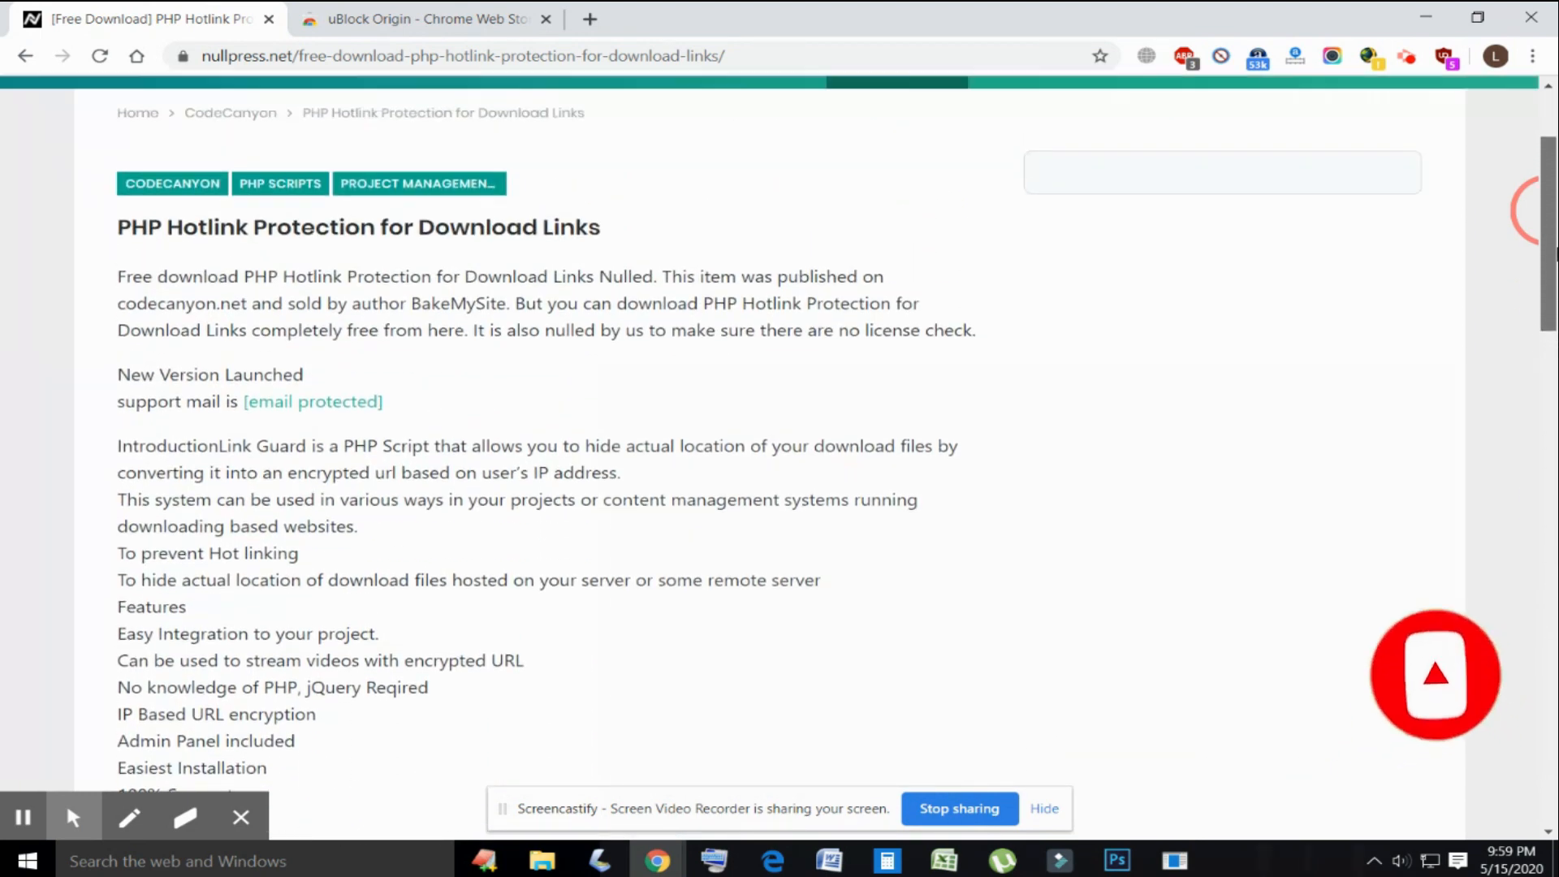
{"action": "scroll", "scroll_direction": "down", "scroll_amount": 3}
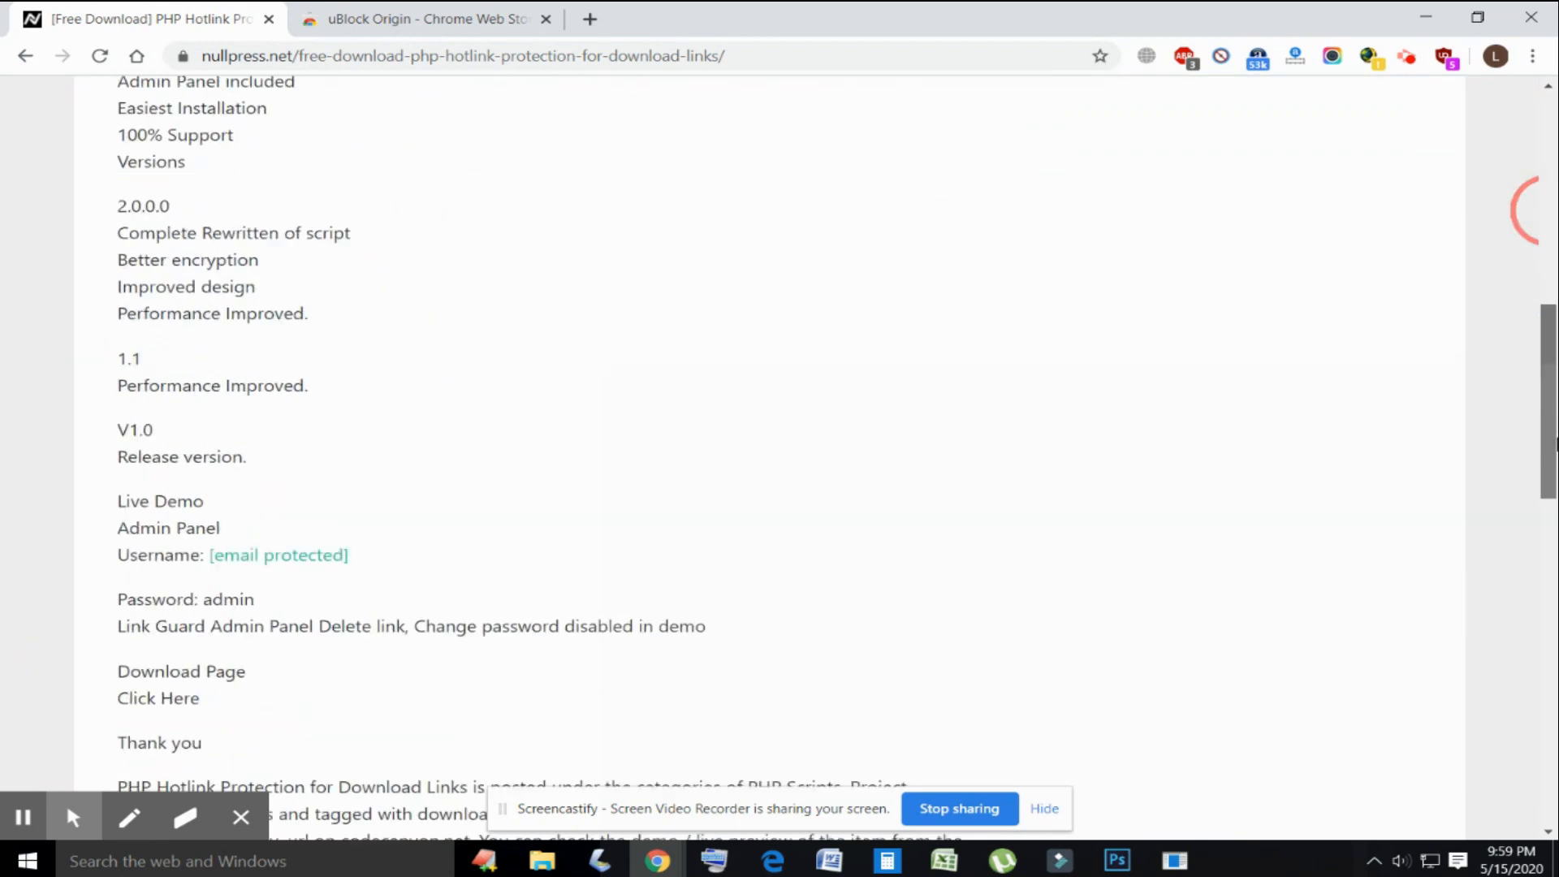
{"action": "scroll", "scroll_direction": "down", "scroll_amount": 3}
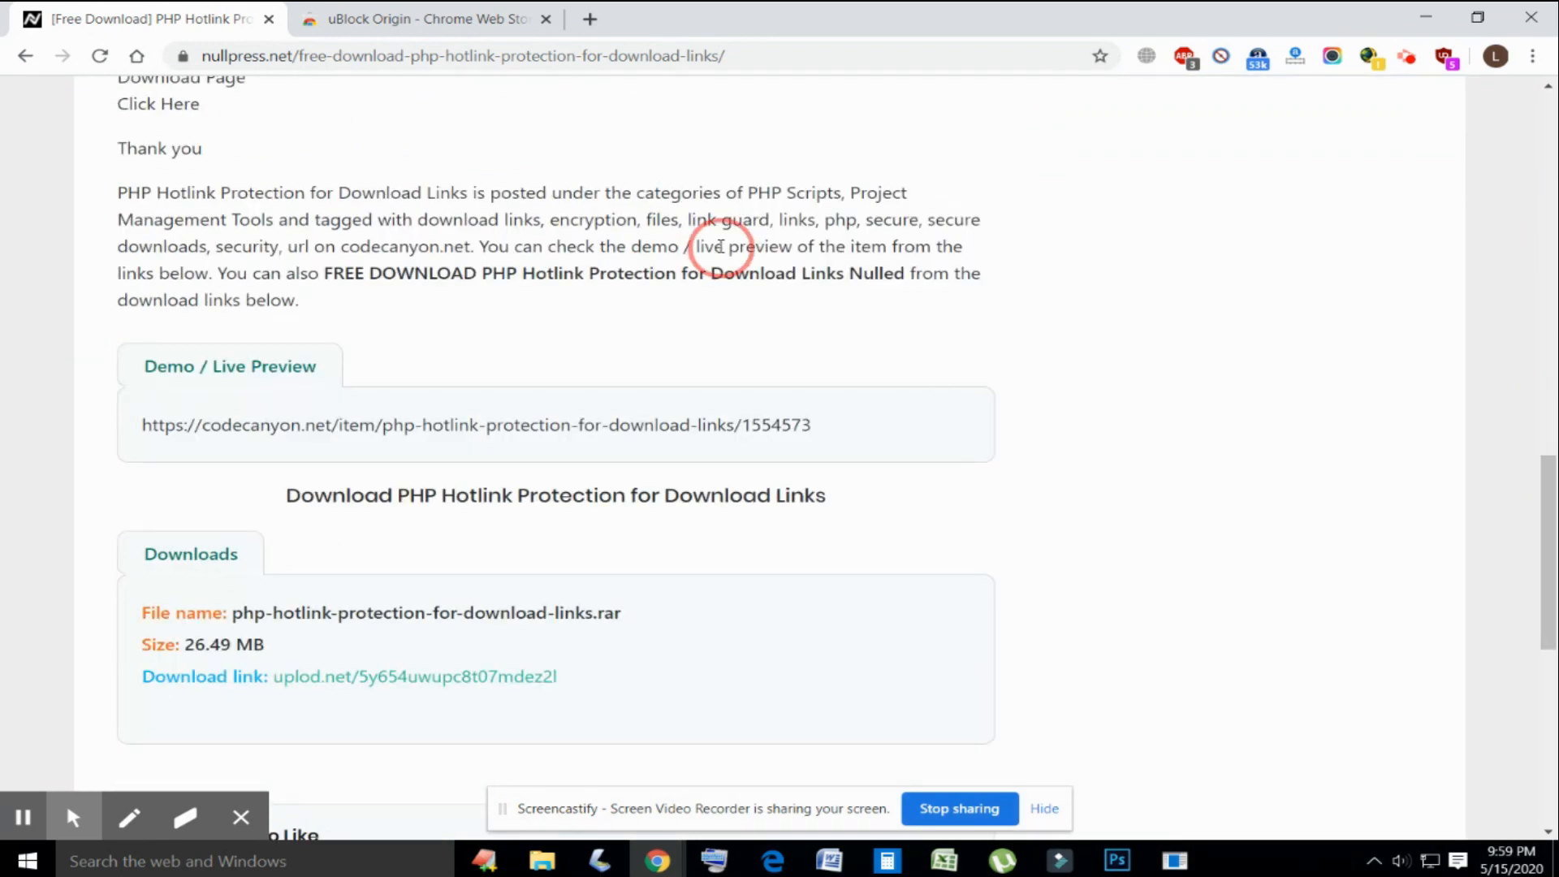
{"action": "scroll", "scroll_direction": "down", "scroll_amount": 3}
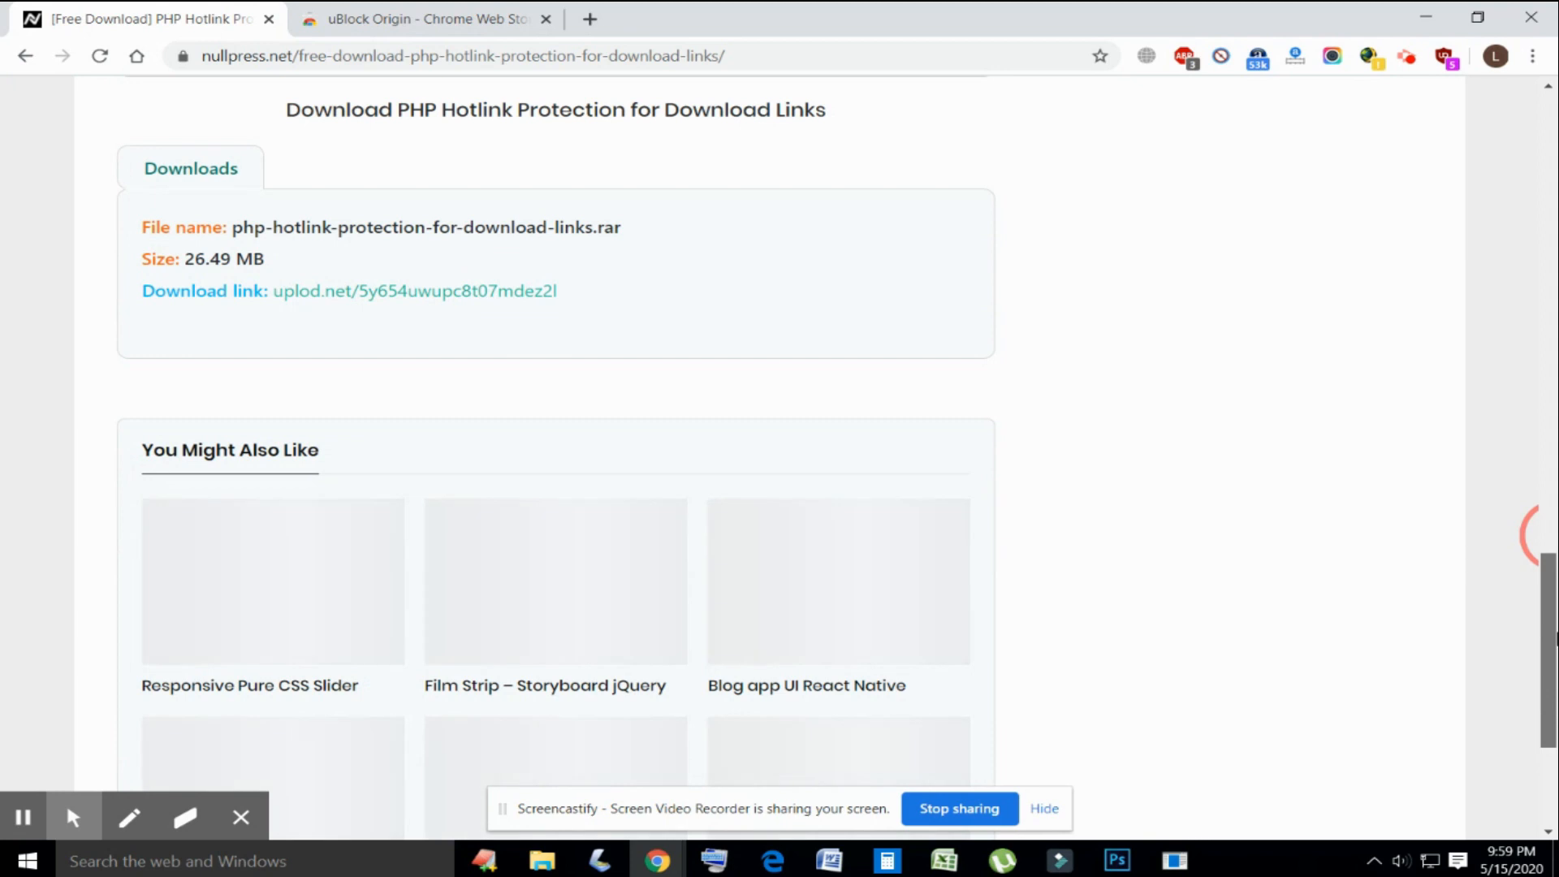
{"action": "scroll", "scroll_direction": "up", "scroll_amount": 3}
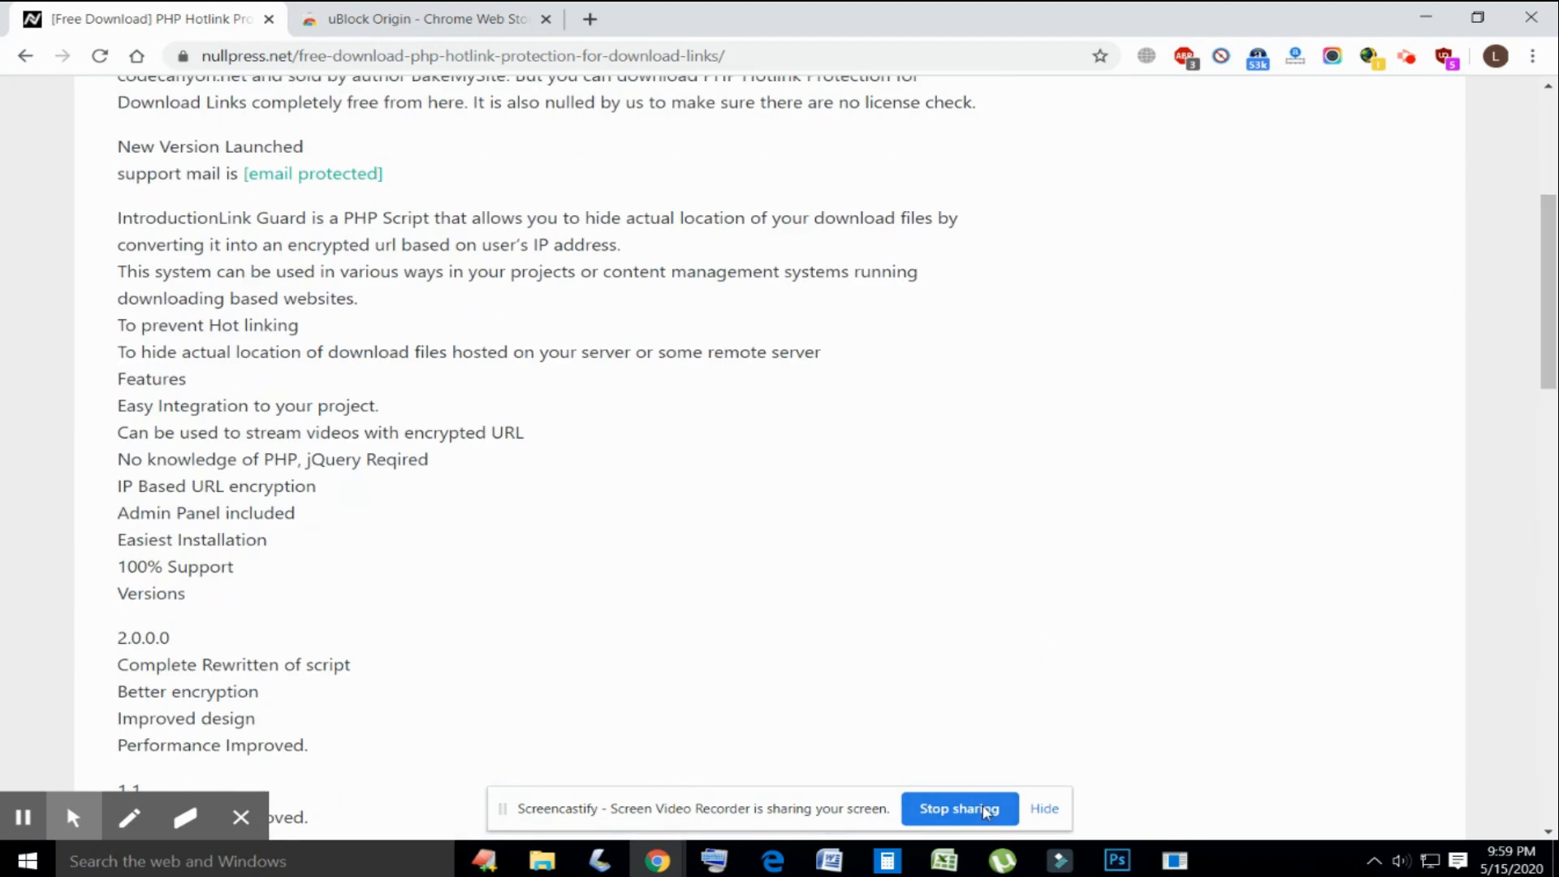